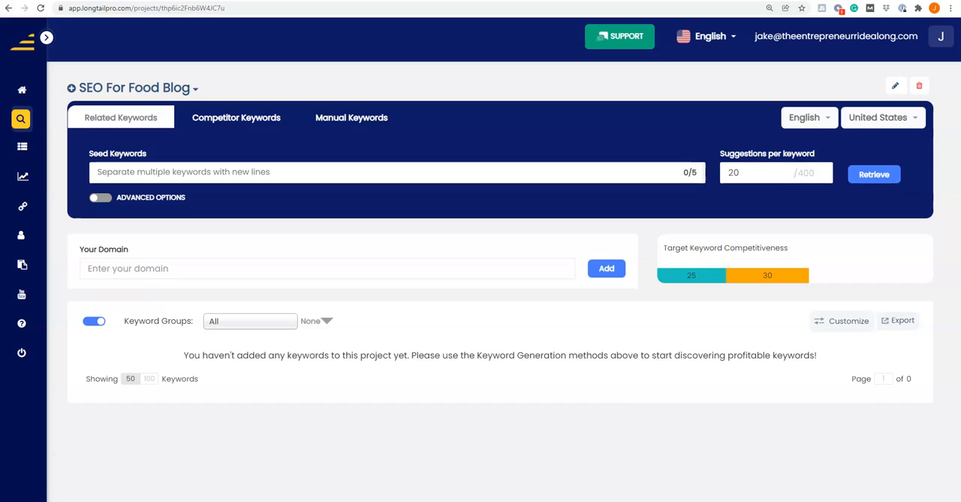
pyautogui.moveTo(126, 484)
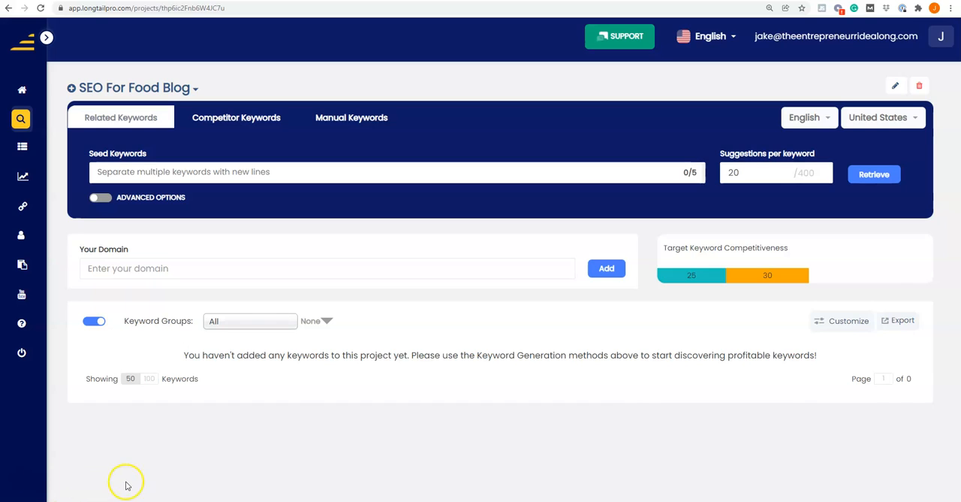
pyautogui.moveTo(216, 431)
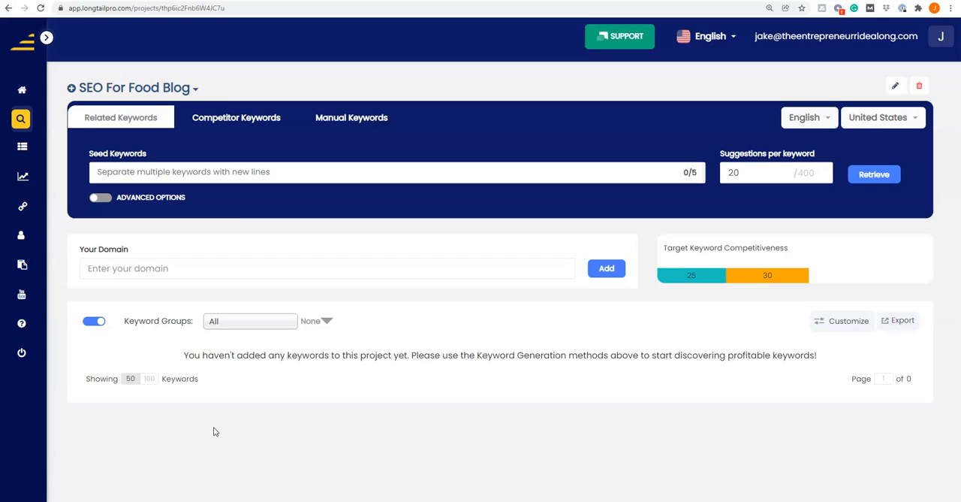
pyautogui.moveTo(221, 426)
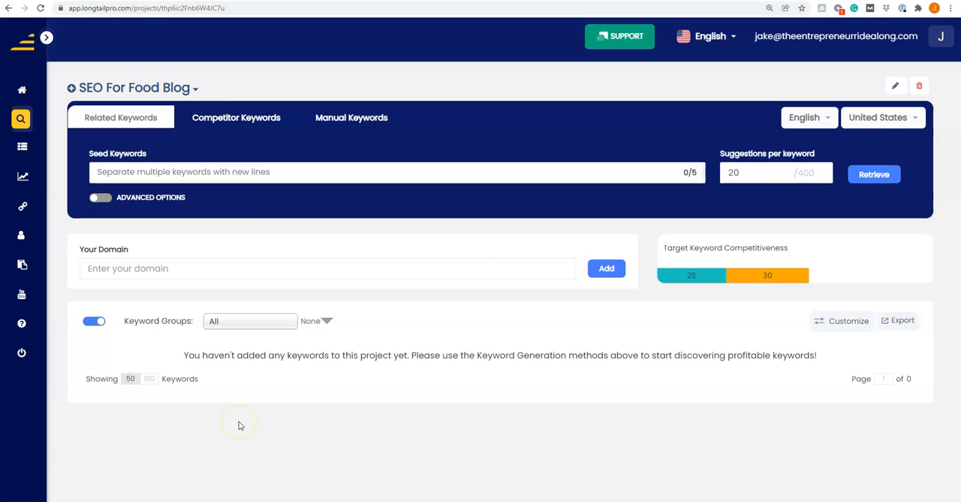
pyautogui.moveTo(284, 394)
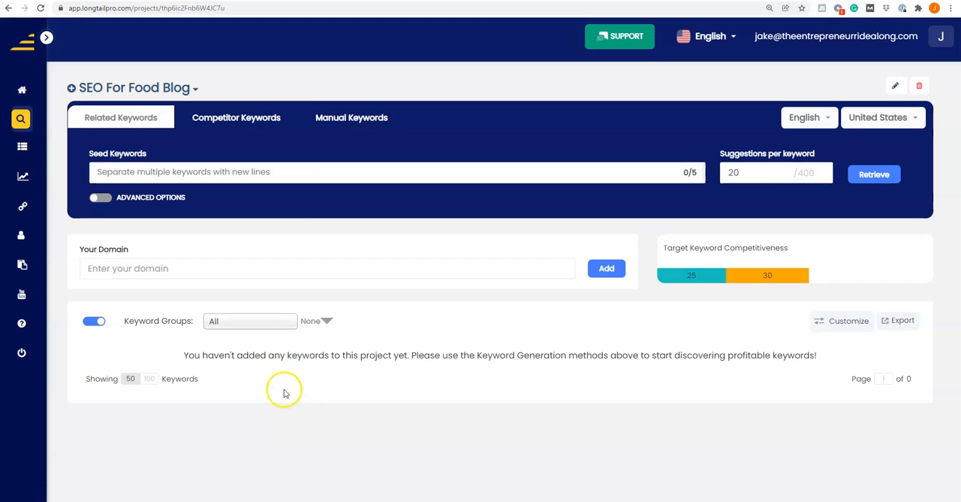
pyautogui.moveTo(282, 387)
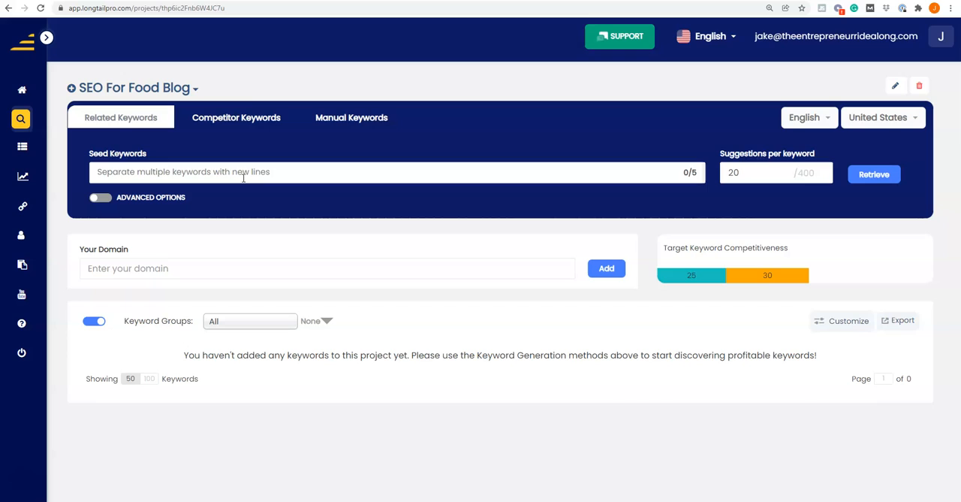
# Enter the seed keywords vegan food, kale, chickpea and brown rice
pyautogui.click(397, 171)
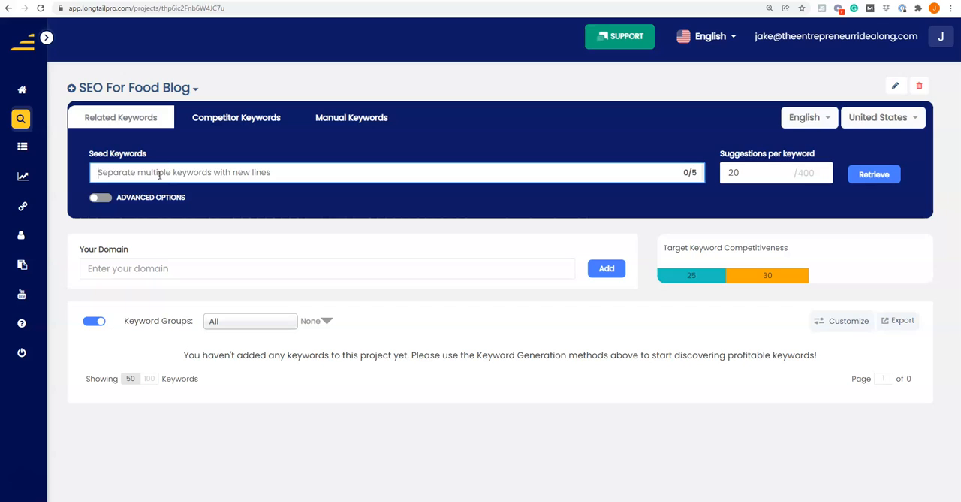
pyautogui.write('vegan food')
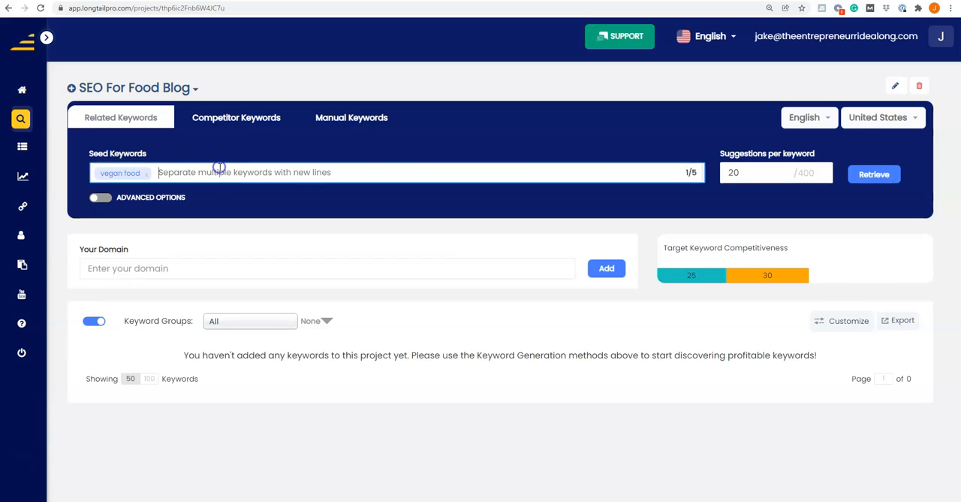
pyautogui.write('kale')
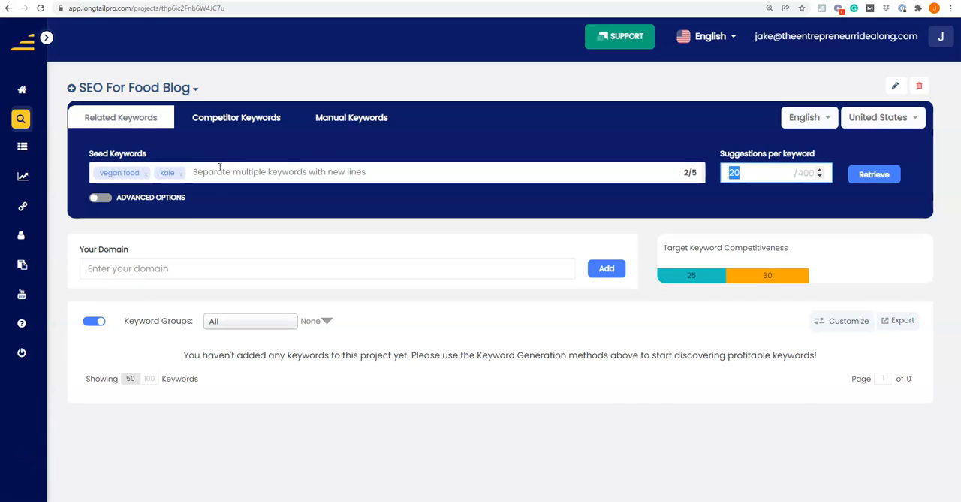
pyautogui.write('chi')
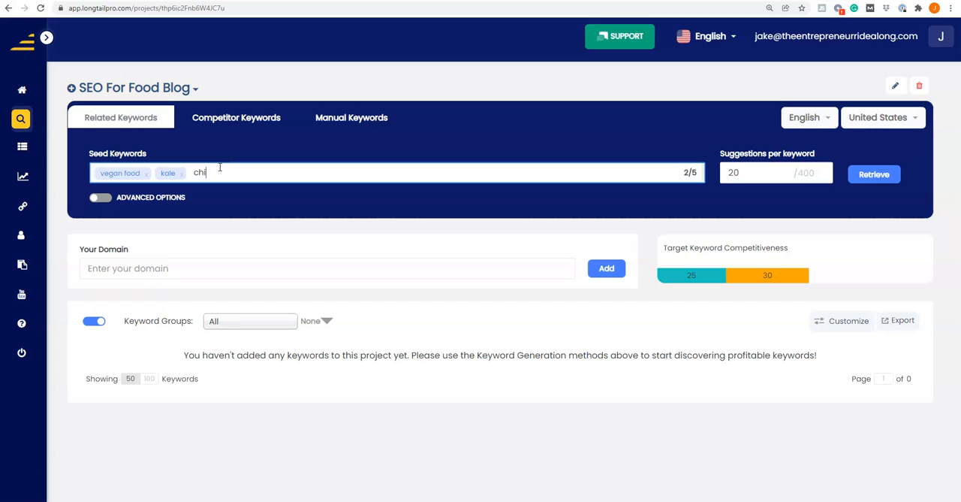
pyautogui.press('Enter')
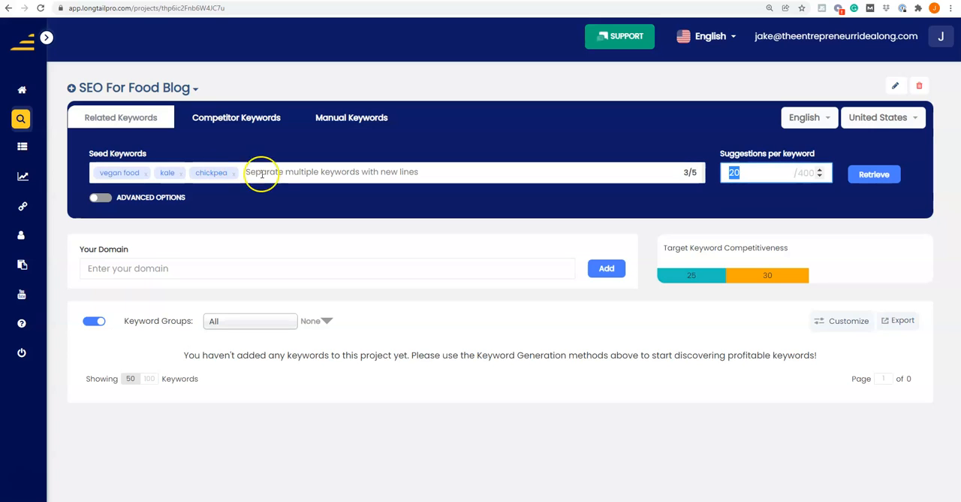
pyautogui.write('brown rice')
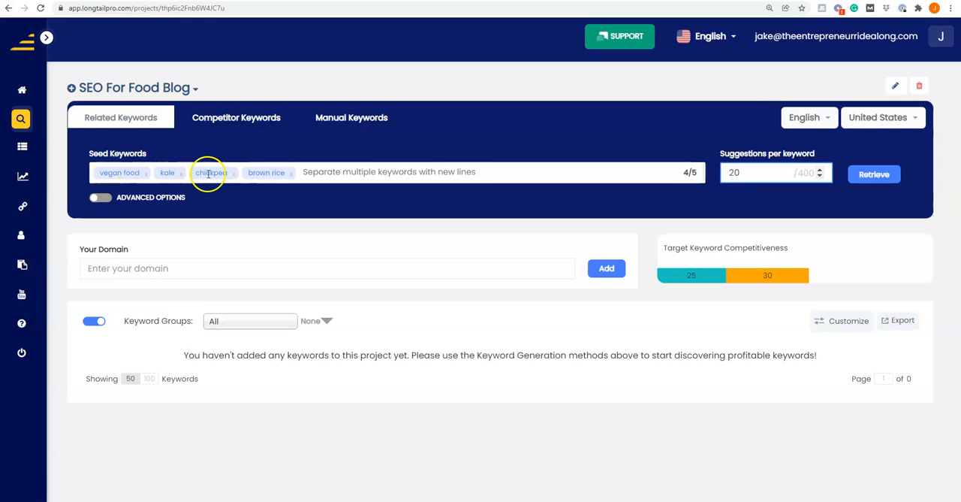
# Retrieve keyword ideas from the four seeds and open a new browser tab
pyautogui.click(874, 173)
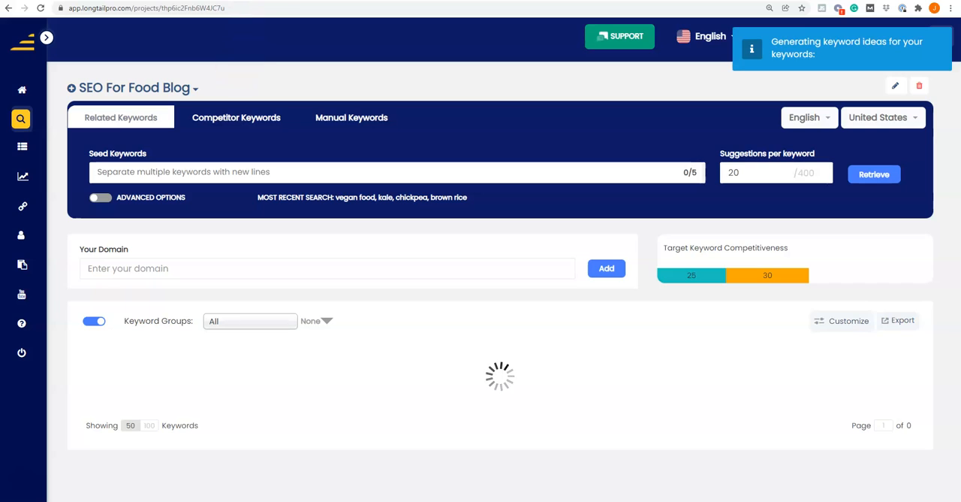
pyautogui.moveTo(272, 3)
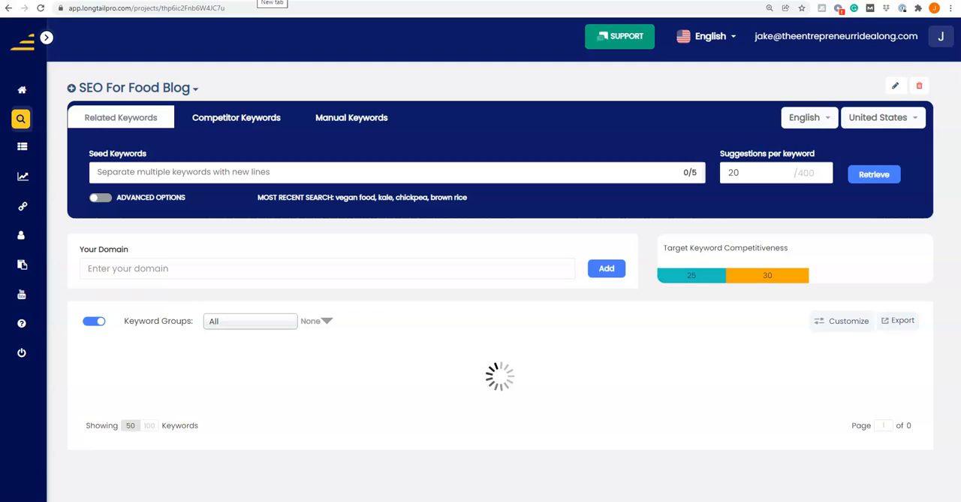
pyautogui.click(272, 3)
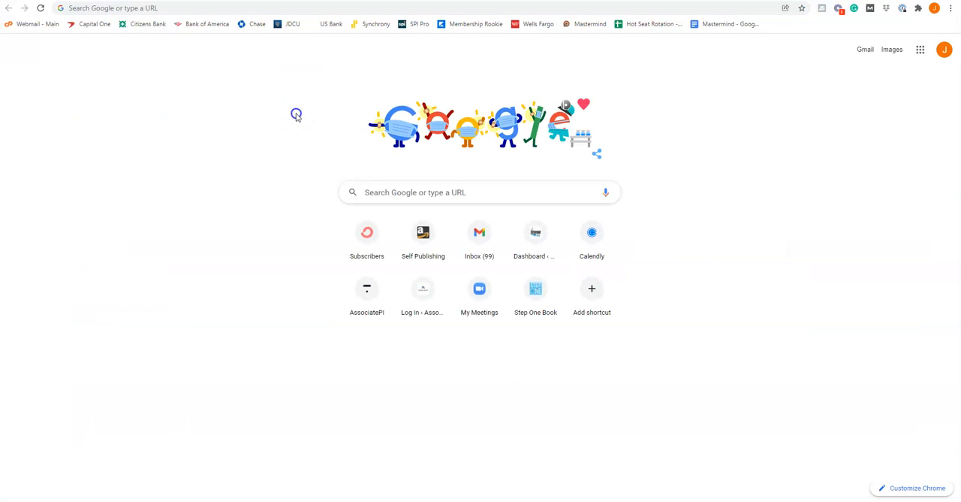
# Search Google for kale and follow the kale chips and crispy kale chips suggestions
pyautogui.click(113, 9)
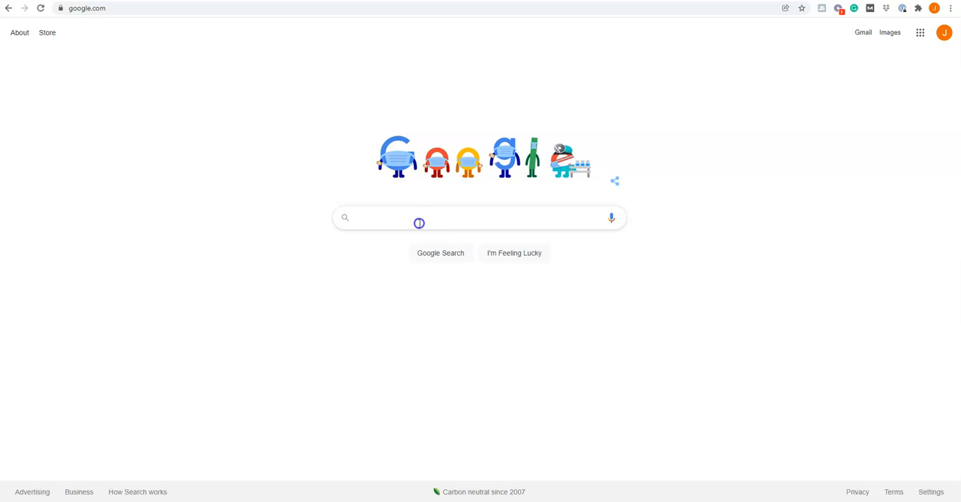
pyautogui.write('kale')
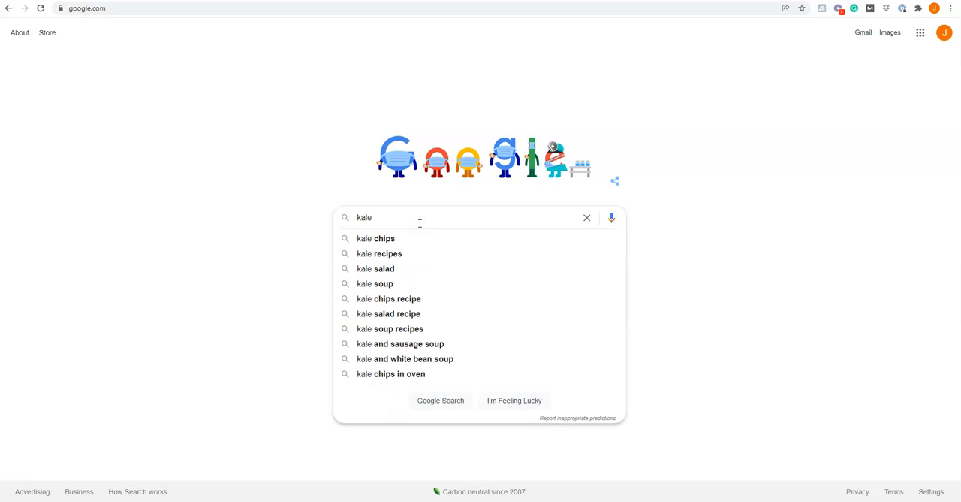
pyautogui.moveTo(412, 312)
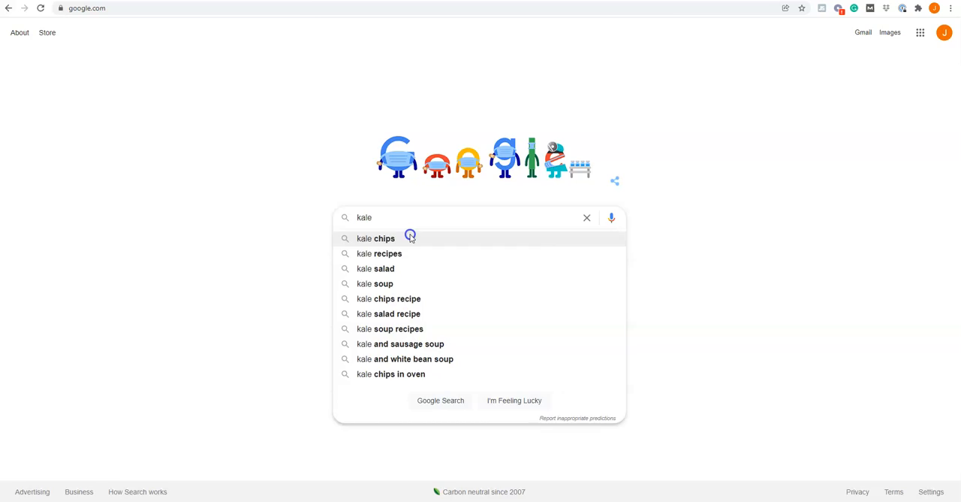
pyautogui.click(375, 237)
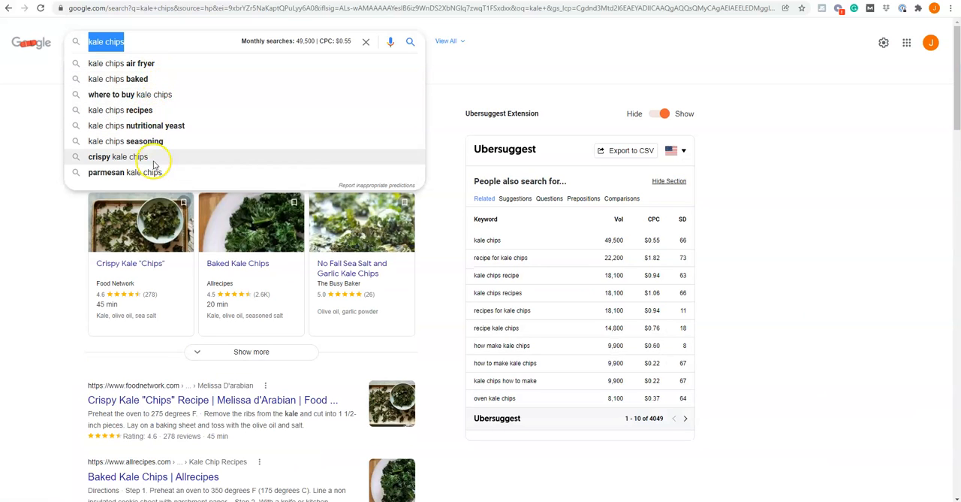
pyautogui.click(118, 156)
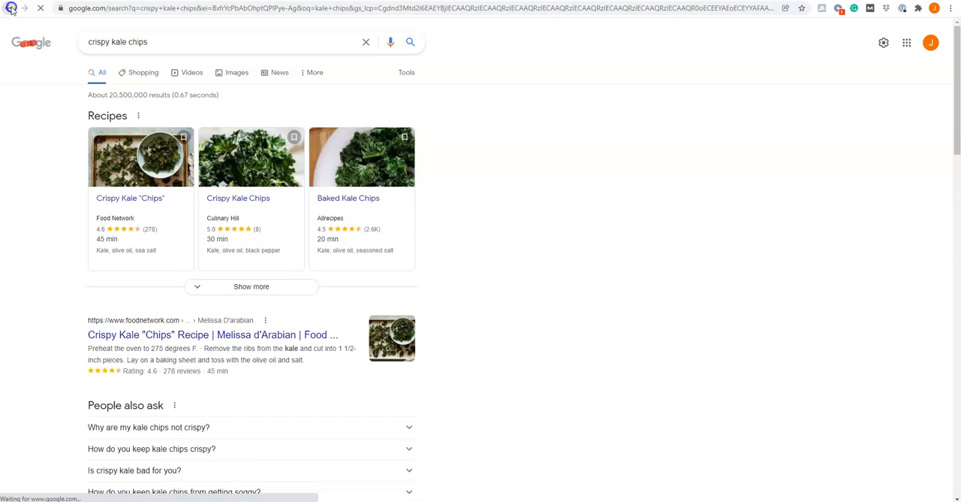
# Return to Google home and search kale again, choosing the kale soup suggestion
pyautogui.click(11, 8)
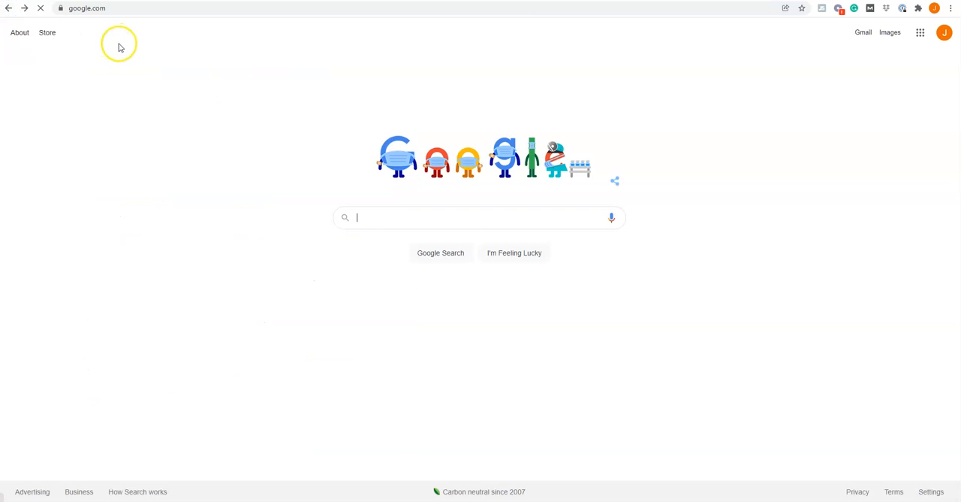
pyautogui.write('kale')
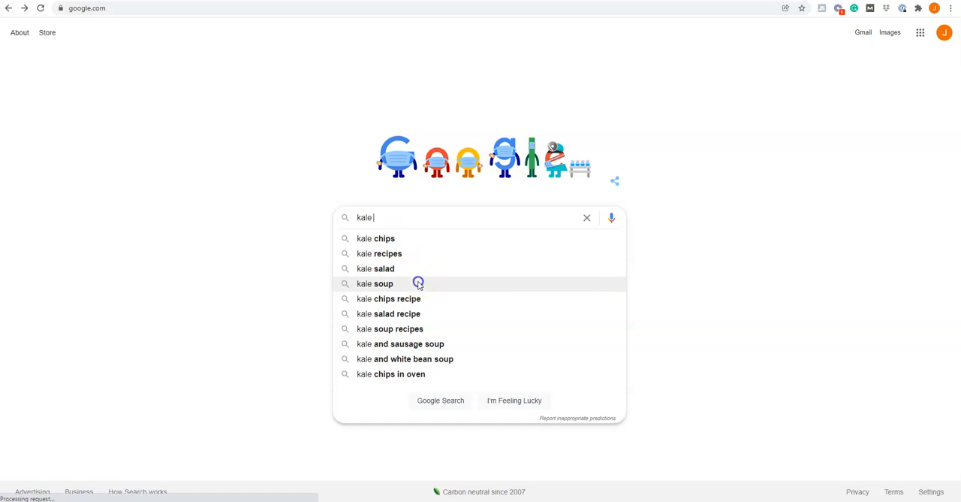
pyautogui.click(376, 282)
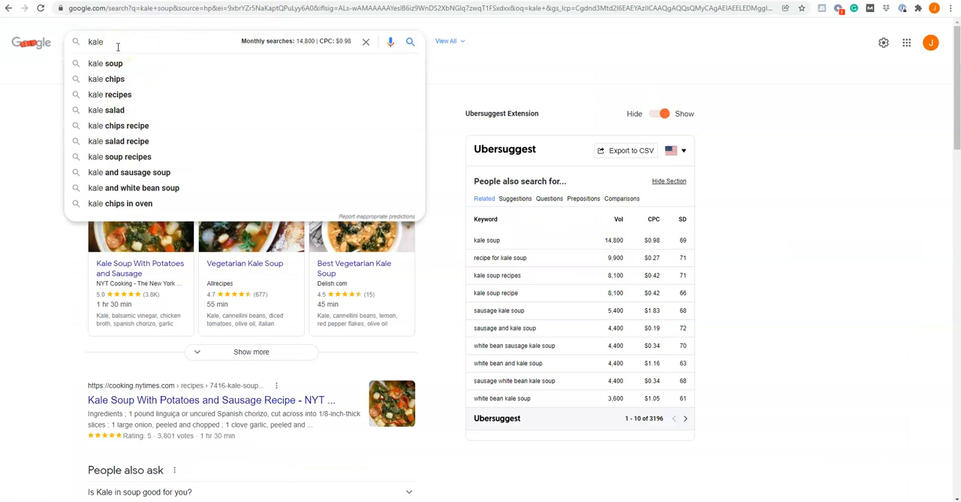
pyautogui.moveTo(159, 171)
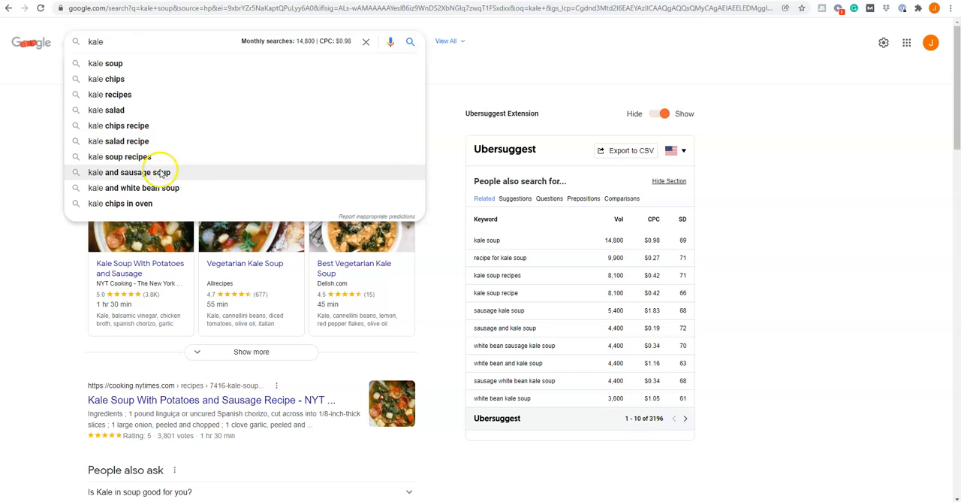
pyautogui.moveTo(153, 187)
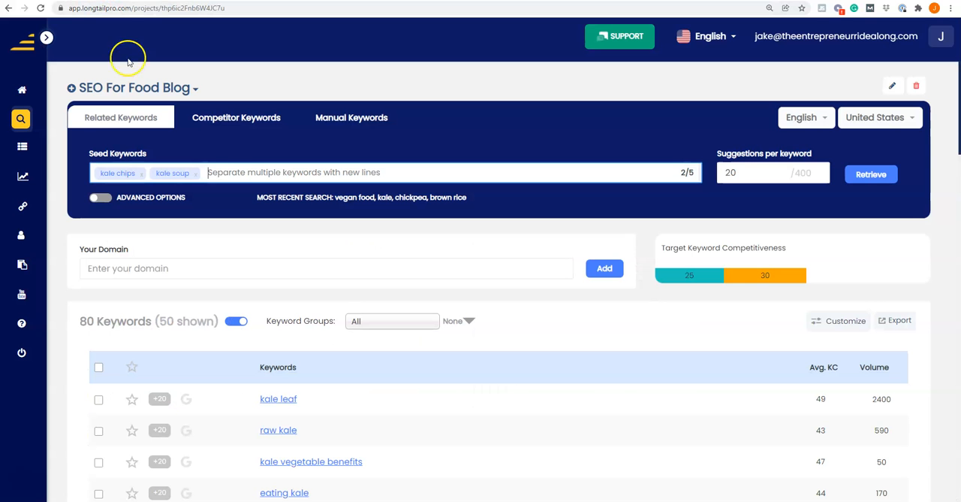
# Retrieve ideas for the kale seeds, then search Google for pasta variations
pyautogui.click(871, 173)
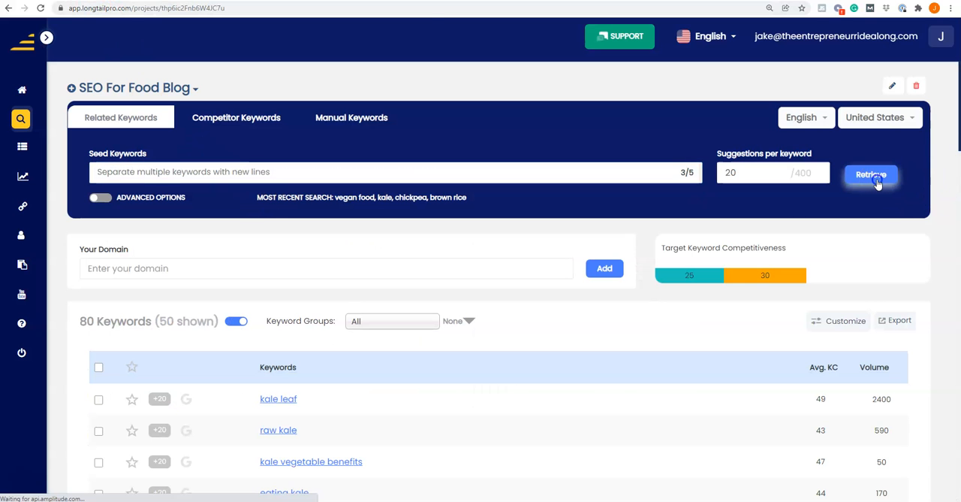
pyautogui.click(871, 174)
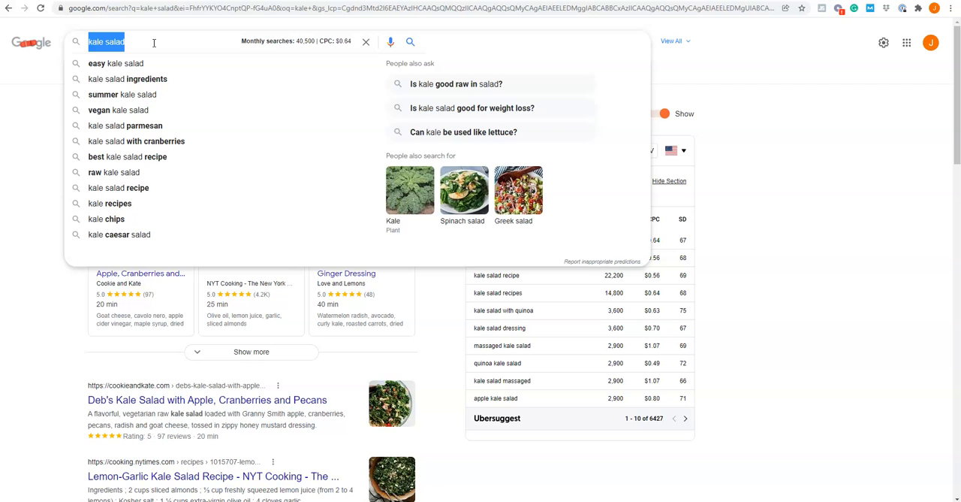
pyautogui.write('pasta')
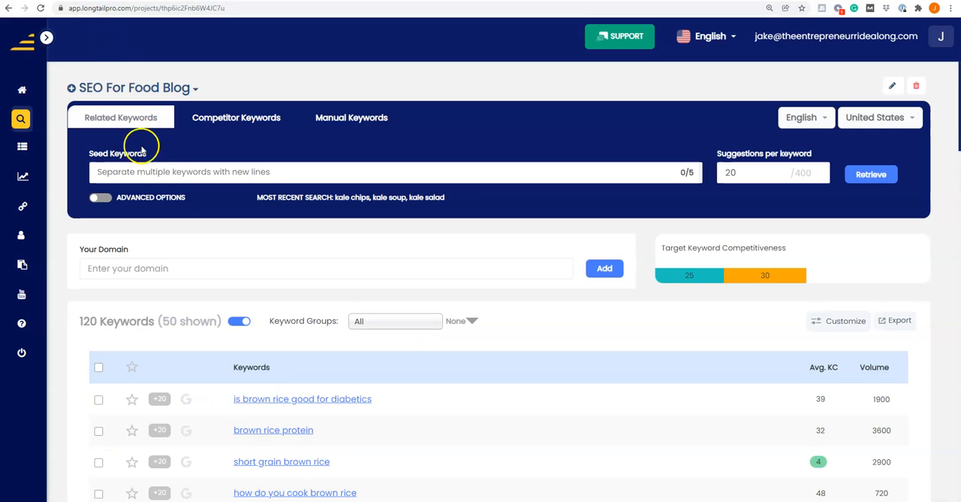
pyautogui.click(871, 174)
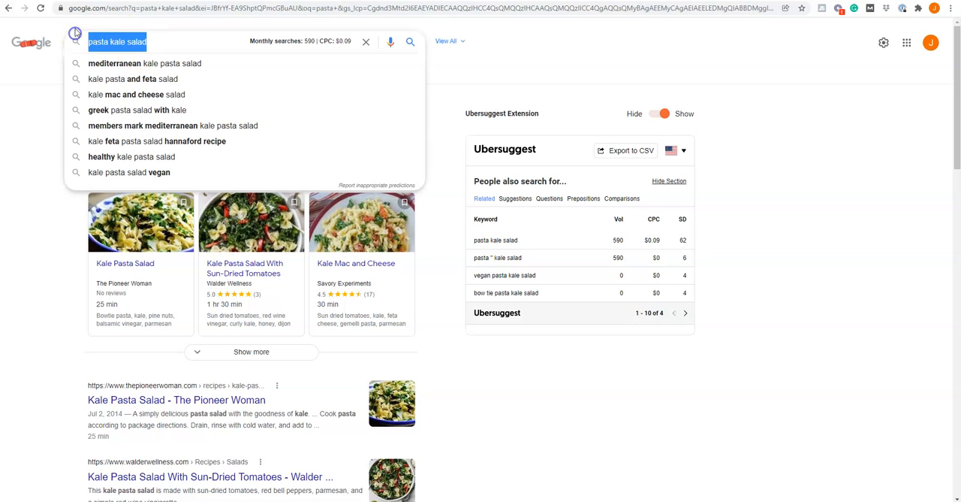
pyautogui.moveTo(75, 33)
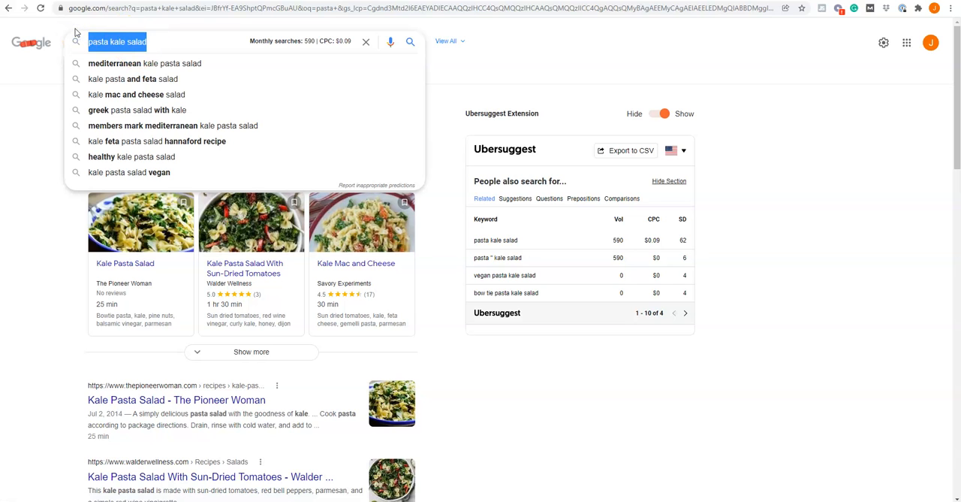
# Pick the easy pasta fagioli suggestion and retrieve keyword ideas for it in Long Tail Pro
pyautogui.write('pata')
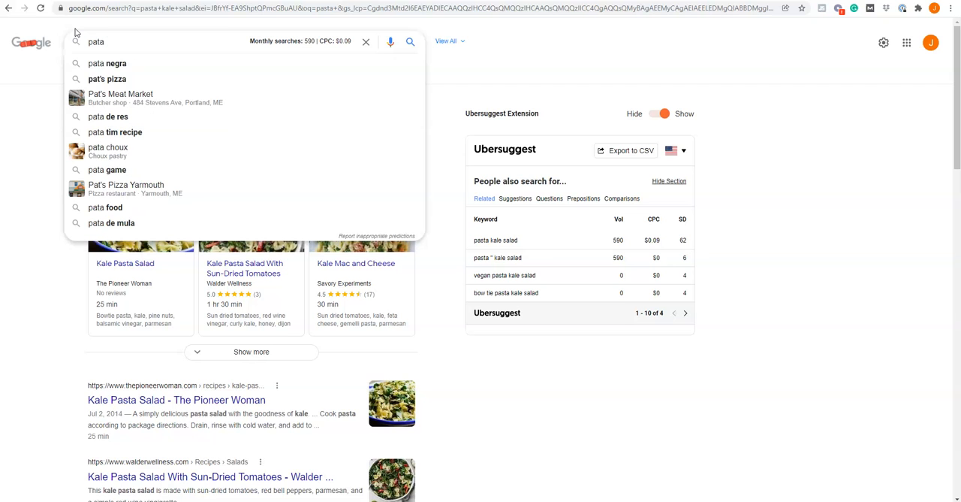
pyautogui.moveTo(143, 57)
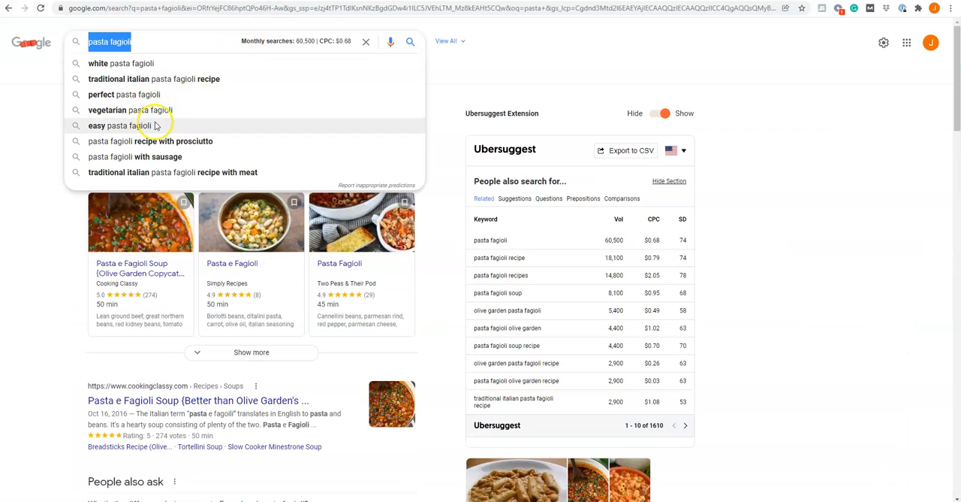
pyautogui.click(123, 126)
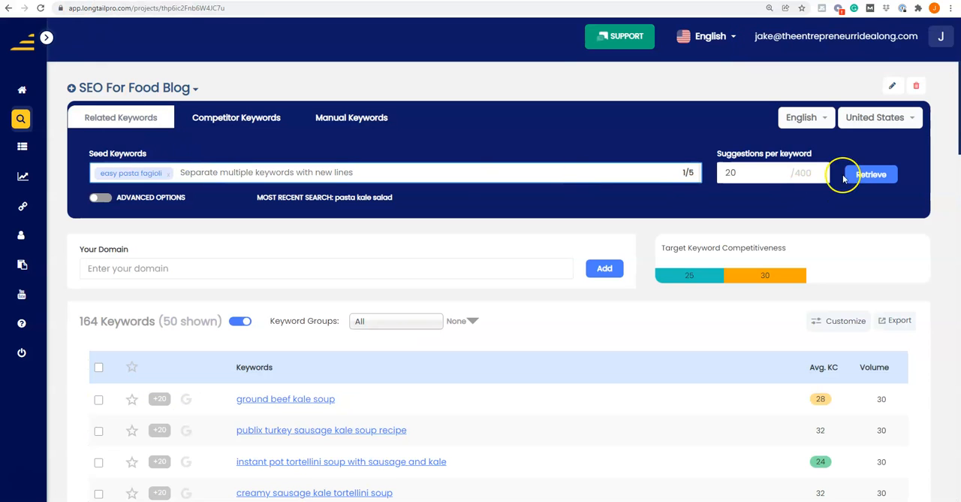
pyautogui.click(871, 173)
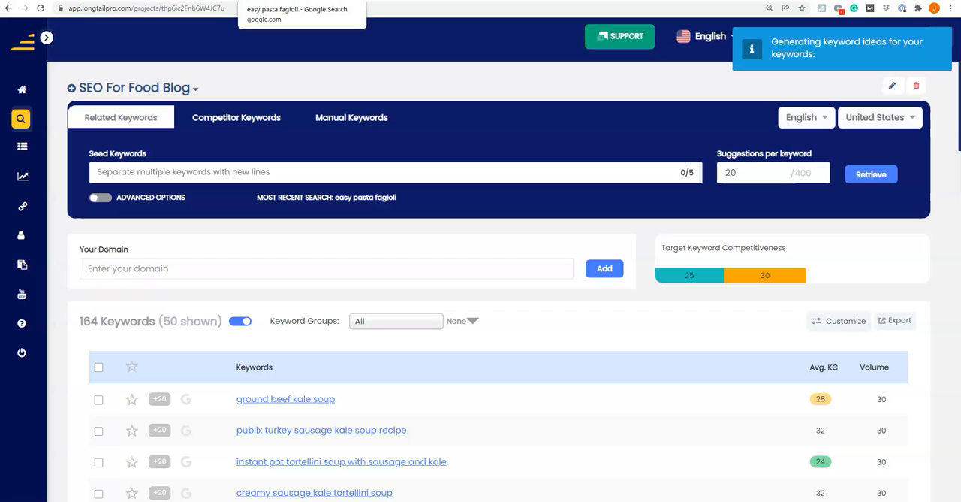
# Search Google for spaghetti pie recipe and lasagna, reviewing suggestions and volumes
pyautogui.click(301, 13)
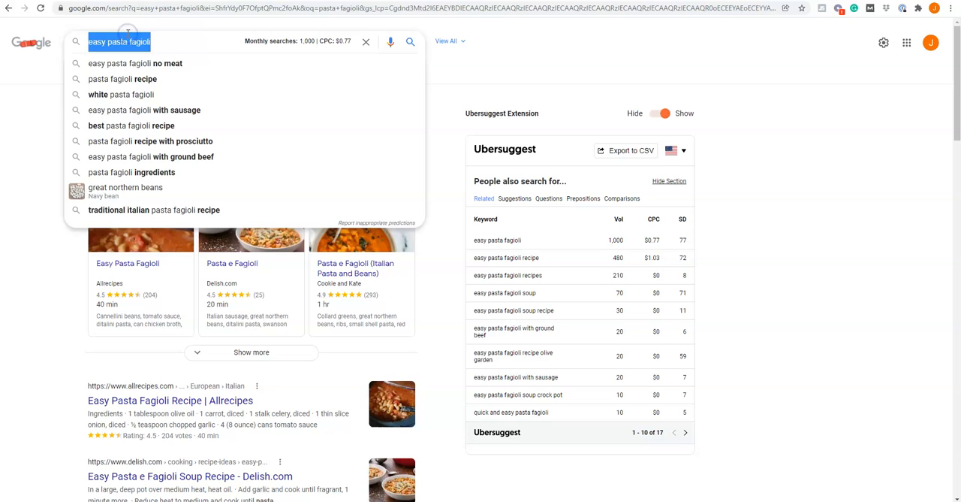
pyautogui.write('spaghetti spaghetti bolognese')
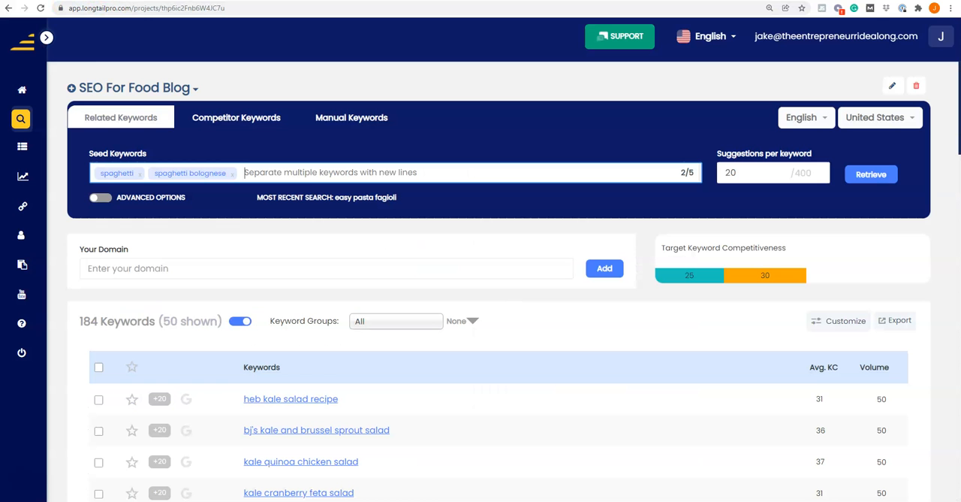
pyautogui.write('spaghetti pie recipe')
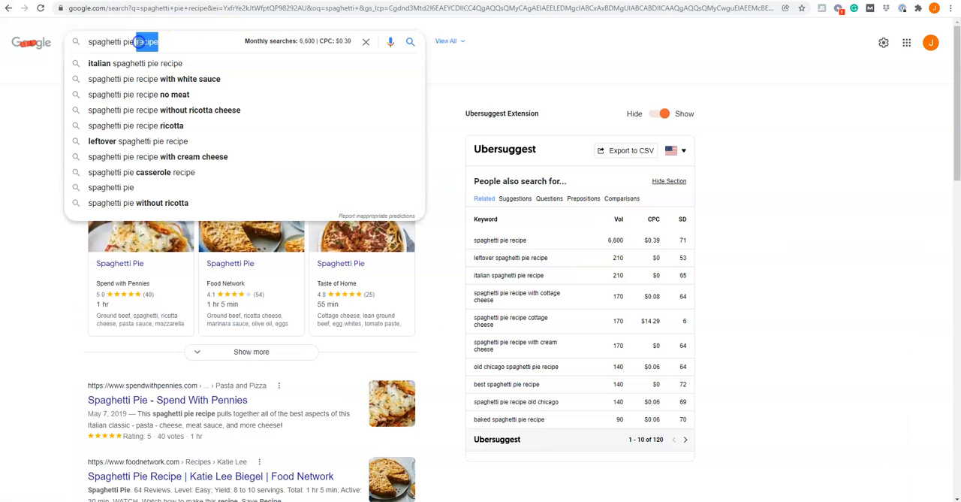
pyautogui.write('lasang pinoy')
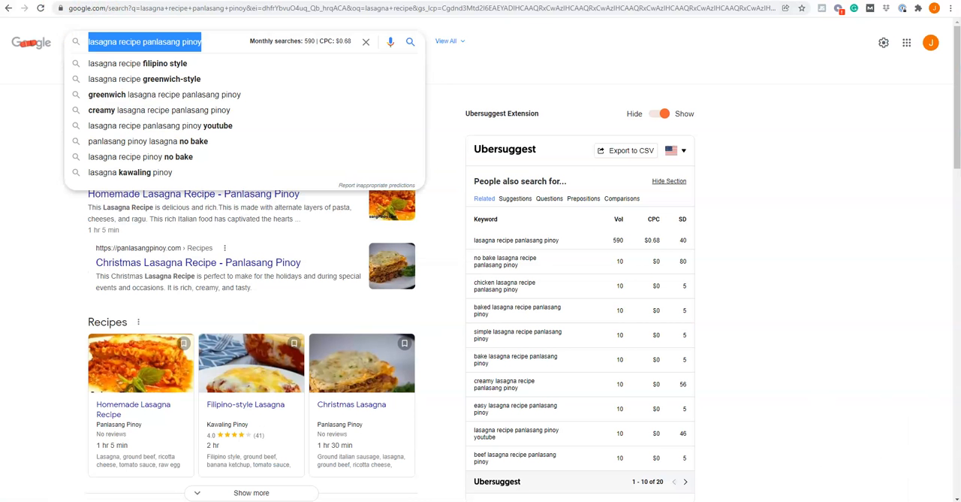
pyautogui.doubleClick(162, 42)
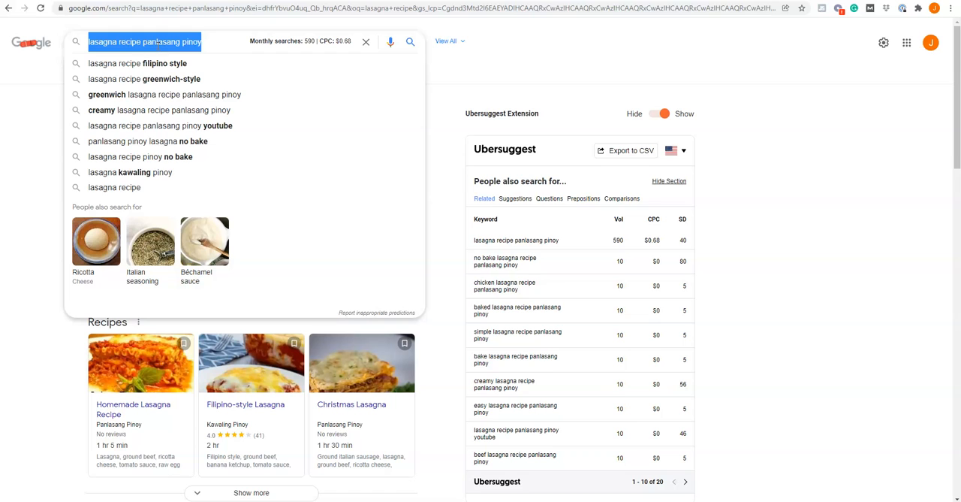
# Search Google for chicken and crockpot dishes, reviewing suggestions and volumes
pyautogui.write('chicken parmesan recipe')
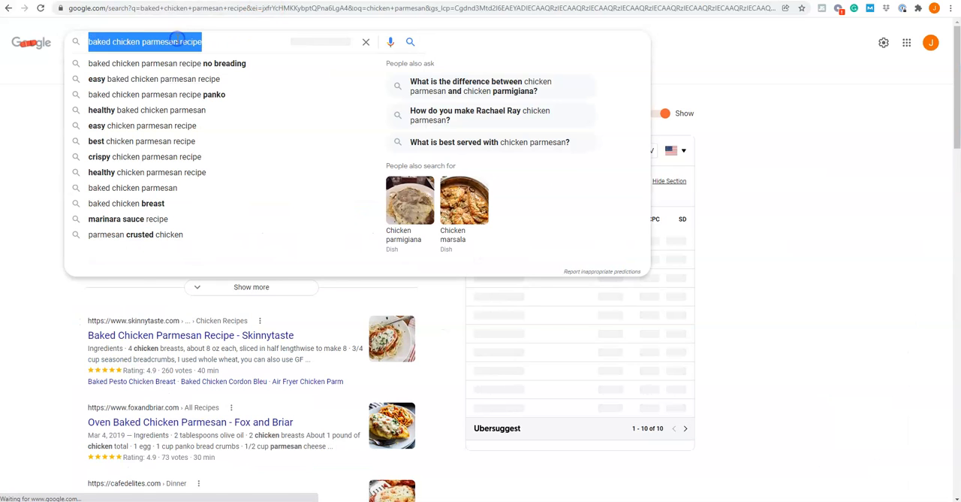
pyautogui.write('crockpot chicken')
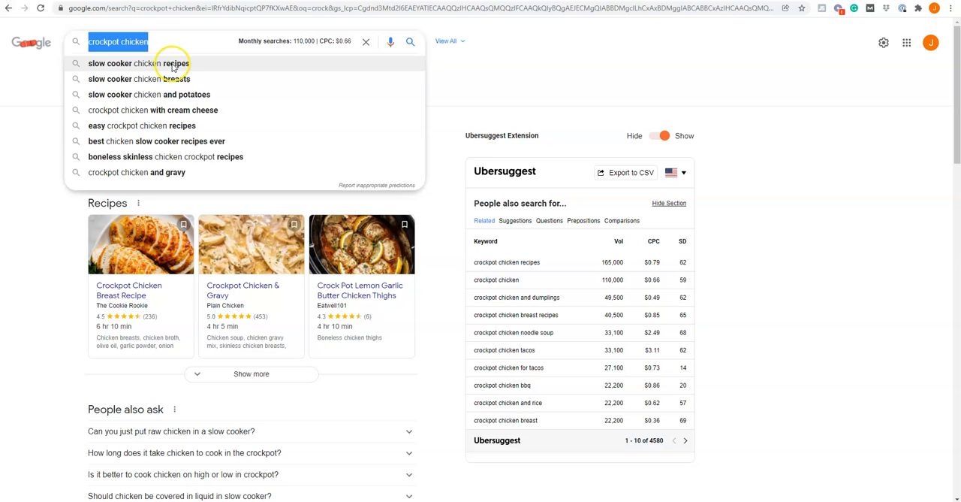
pyautogui.click(150, 64)
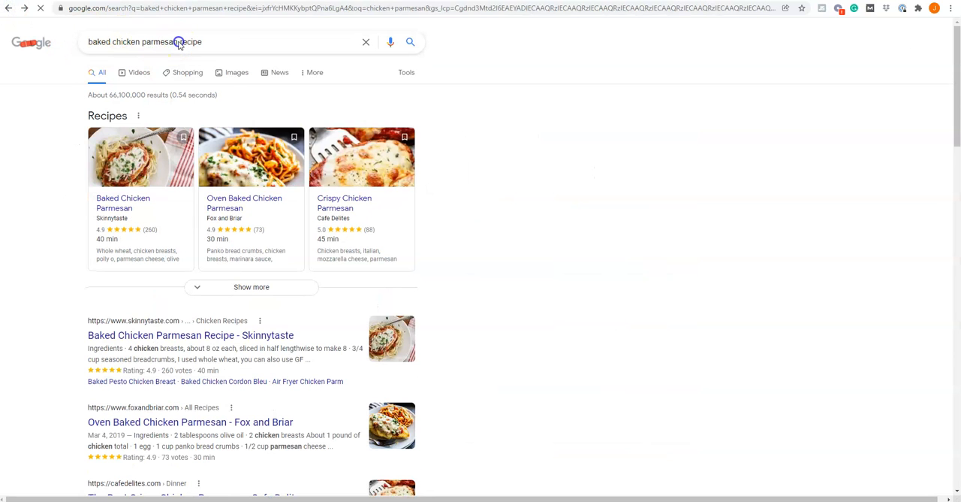
pyautogui.write('crockpot beef ste')
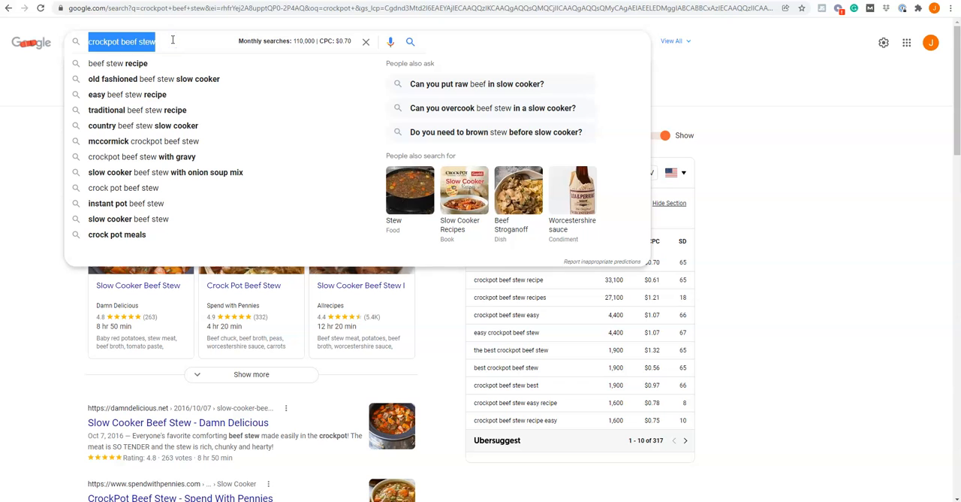
# Search Google for white bean chicken chili and chili bean sauce suggestions
pyautogui.write('white bean chicken')
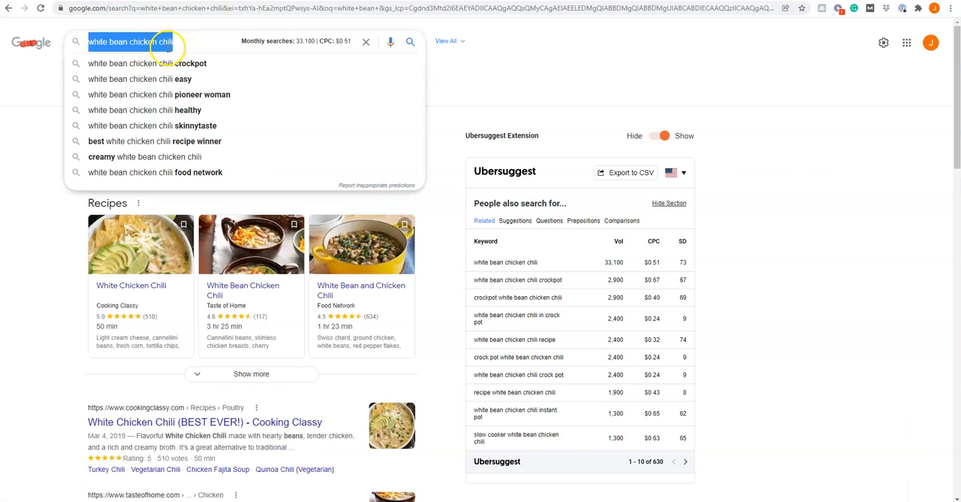
pyautogui.write('chilli bean sauce')
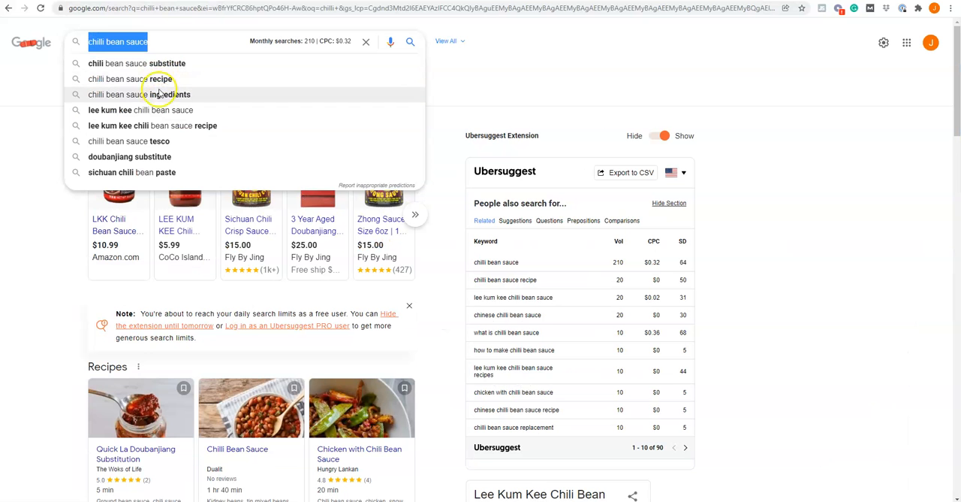
pyautogui.click(106, 42)
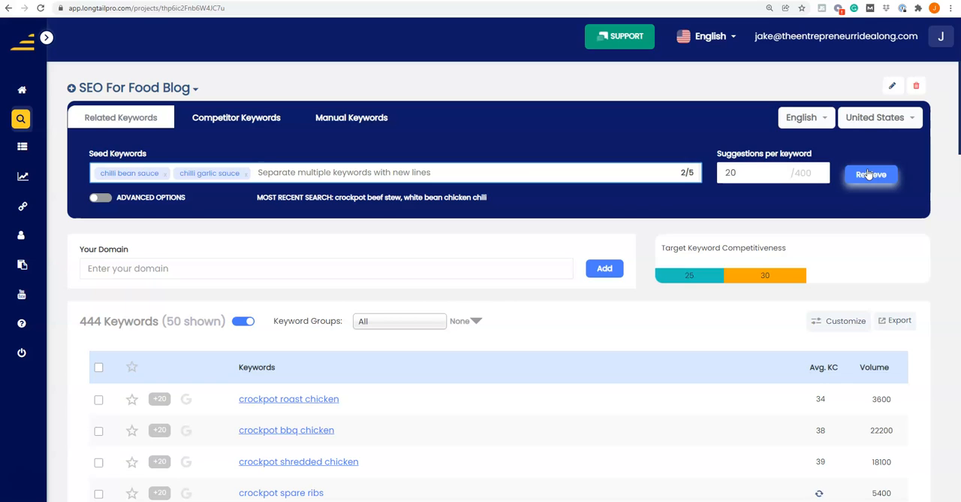
# Retrieve keyword ideas for the chilli bean sauce and chilli garlic sauce seeds
pyautogui.click(871, 174)
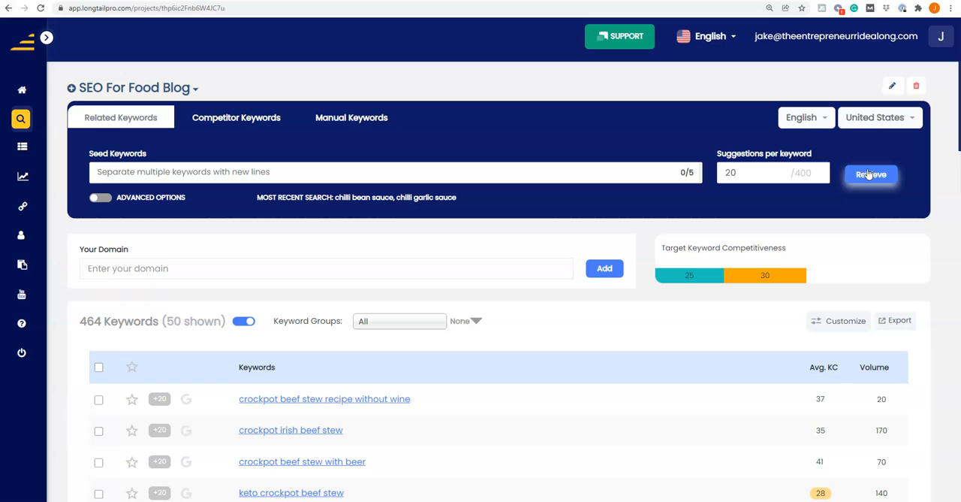
pyautogui.moveTo(368, 237)
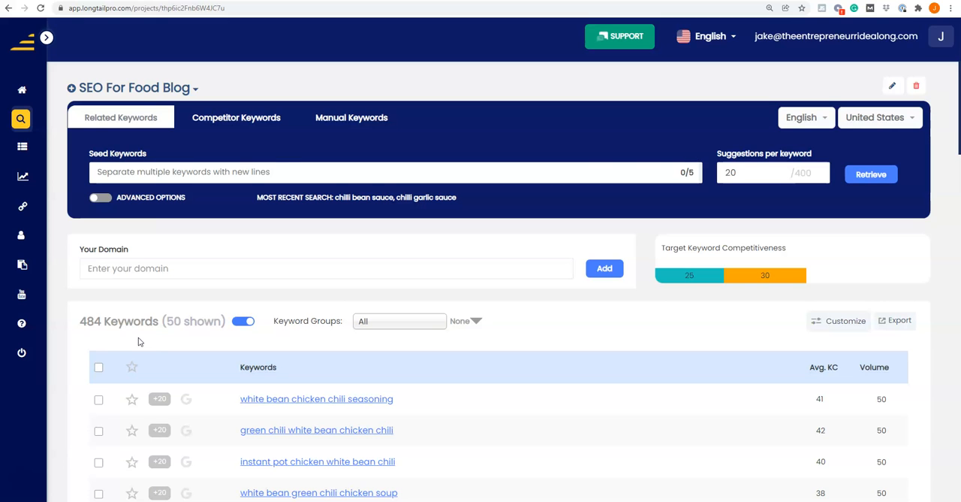
pyautogui.scroll(-3)
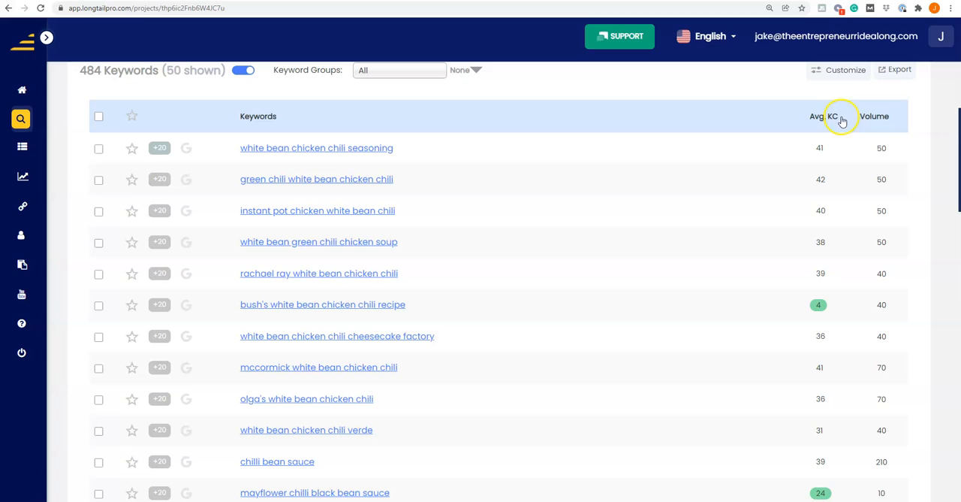
pyautogui.moveTo(874, 116)
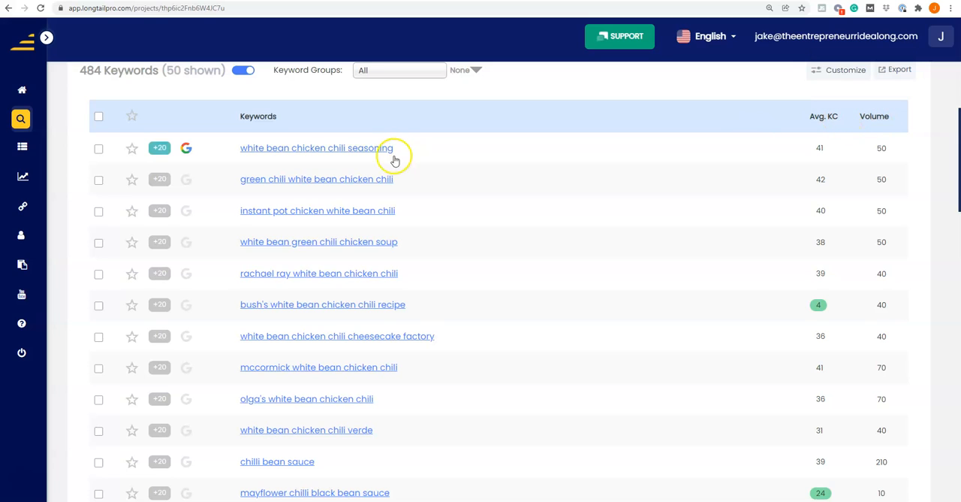
pyautogui.moveTo(336, 147)
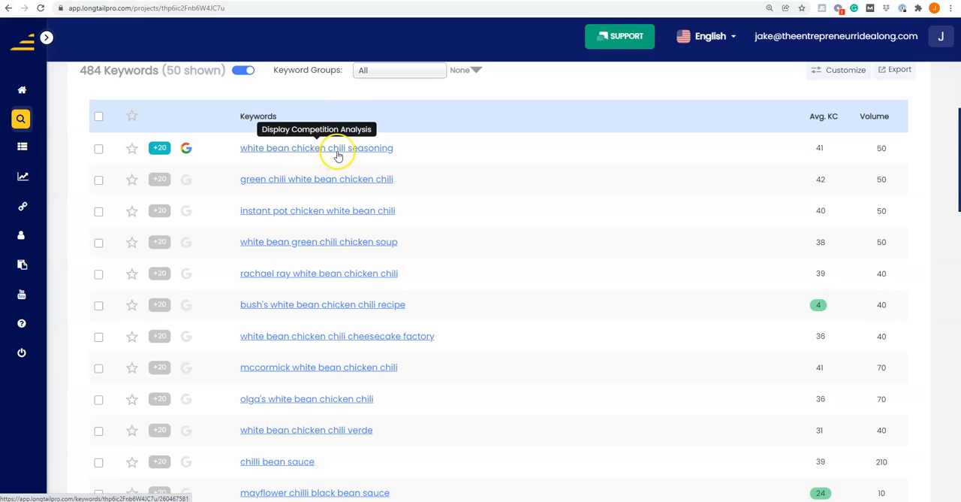
pyautogui.moveTo(884, 147)
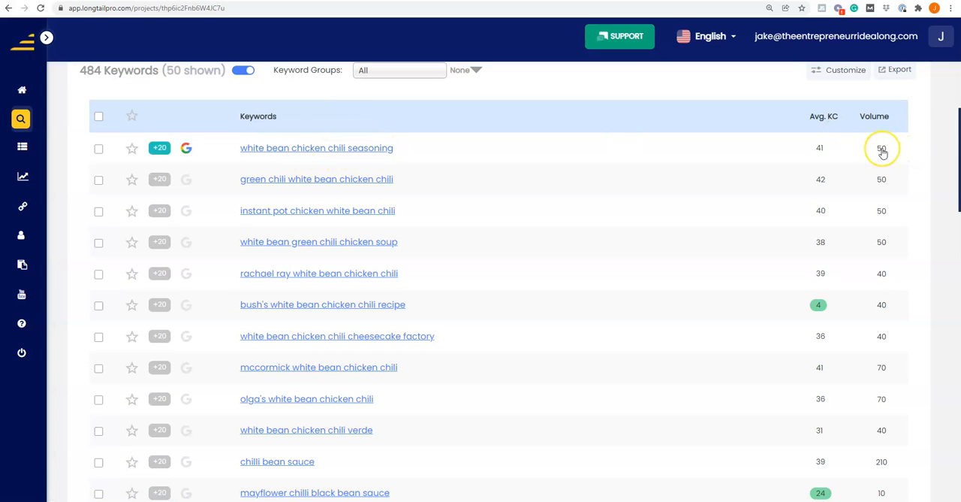
pyautogui.moveTo(823, 116)
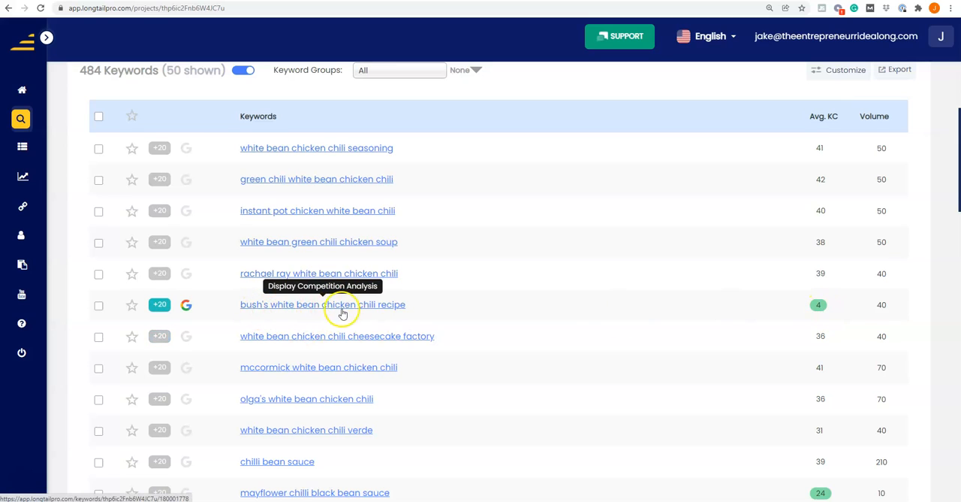
pyautogui.moveTo(388, 310)
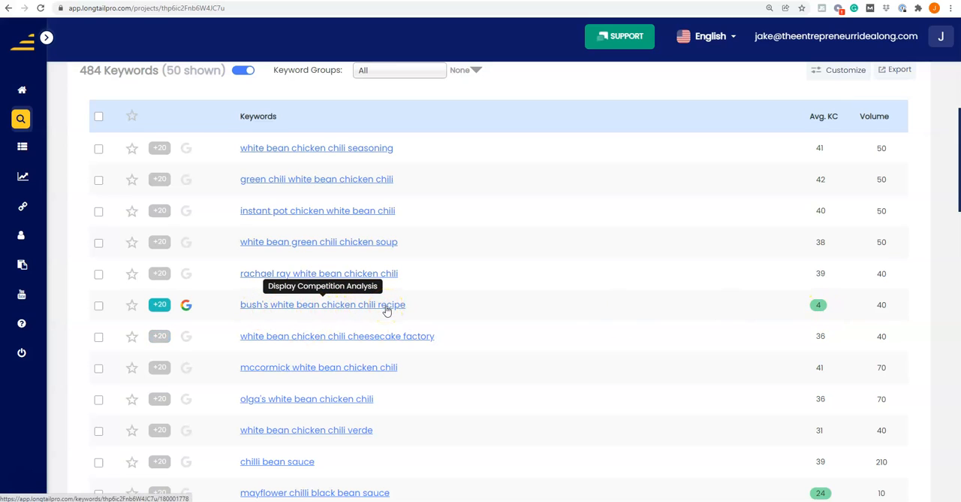
pyautogui.moveTo(872, 304)
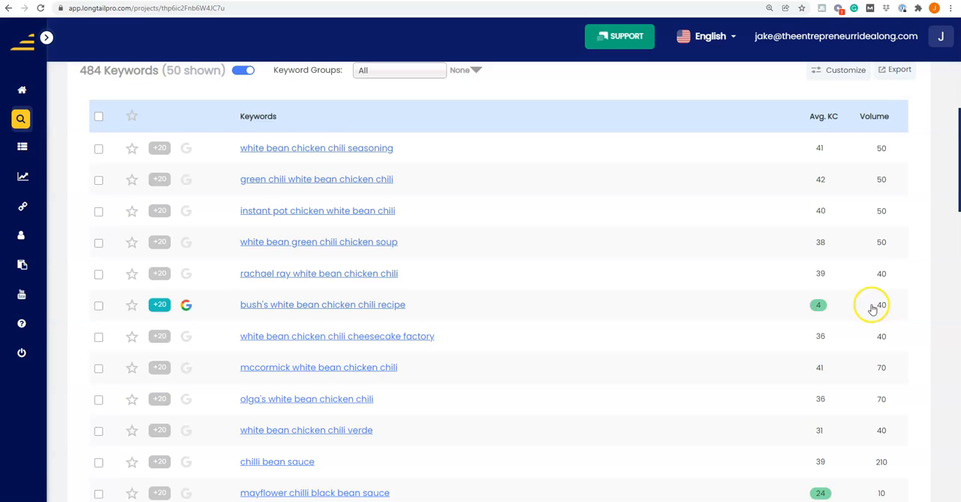
pyautogui.moveTo(332, 303)
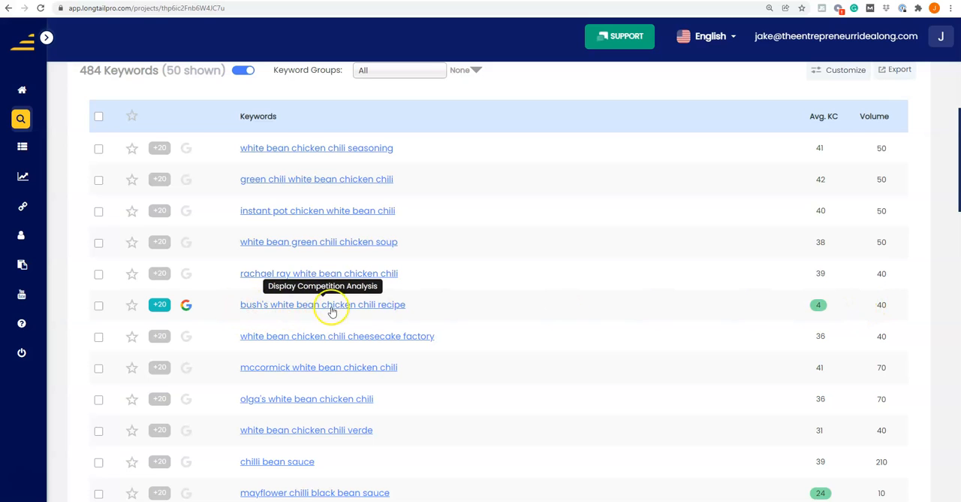
pyautogui.moveTo(265, 308)
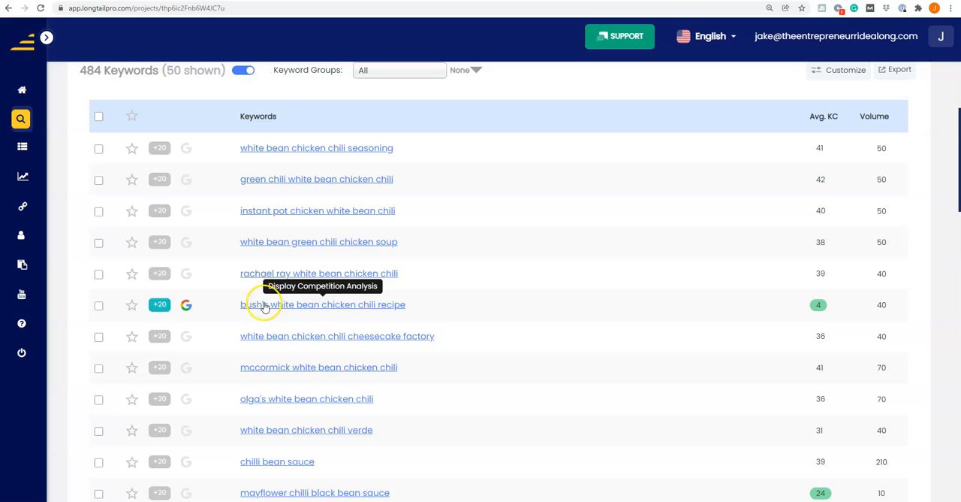
pyautogui.scroll(-3)
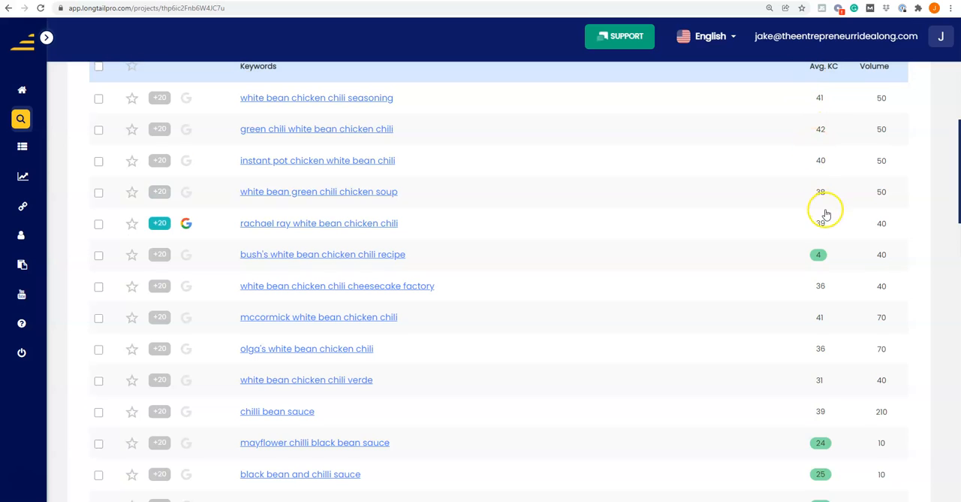
pyautogui.scroll(-3)
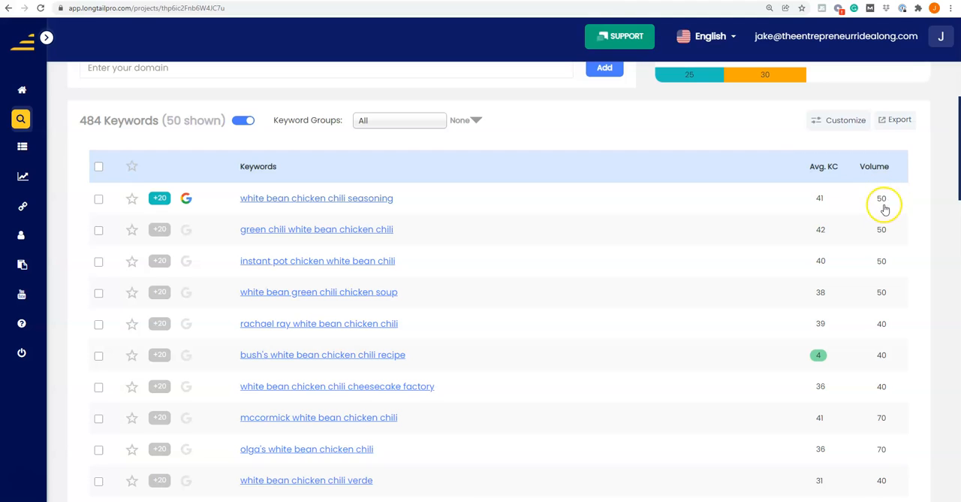
pyautogui.moveTo(881, 198)
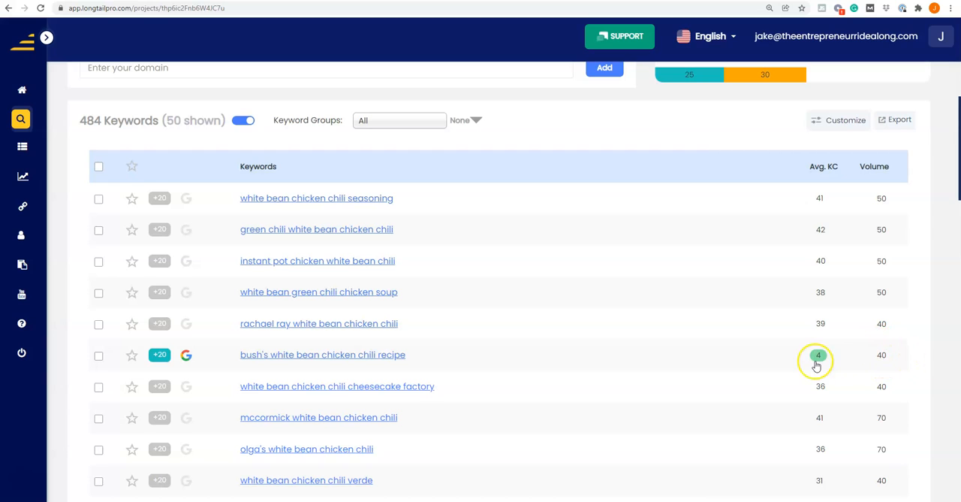
pyautogui.moveTo(883, 354)
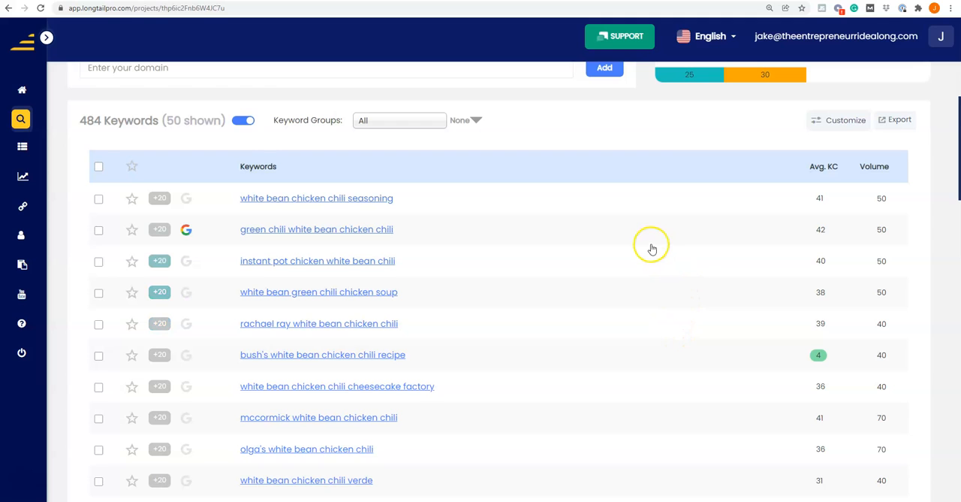
pyautogui.click(874, 166)
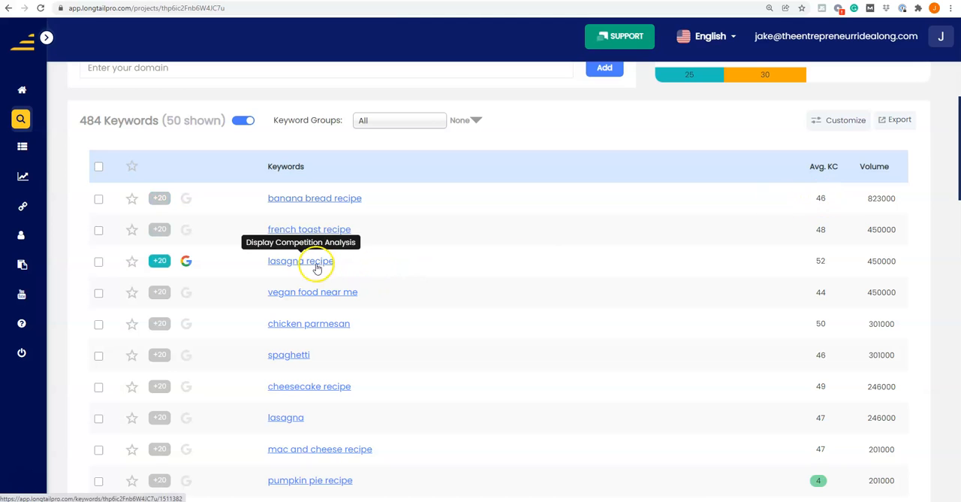
pyautogui.moveTo(820, 265)
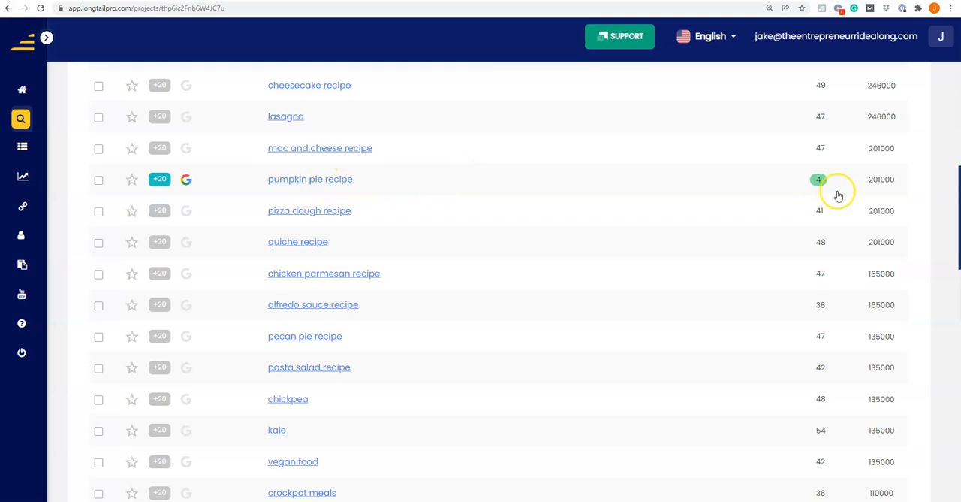
pyautogui.moveTo(874, 183)
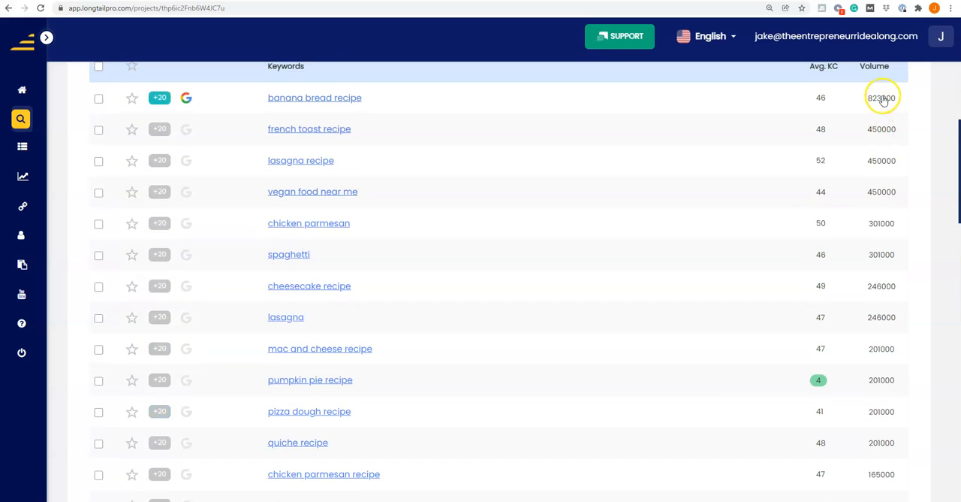
pyautogui.moveTo(361, 98)
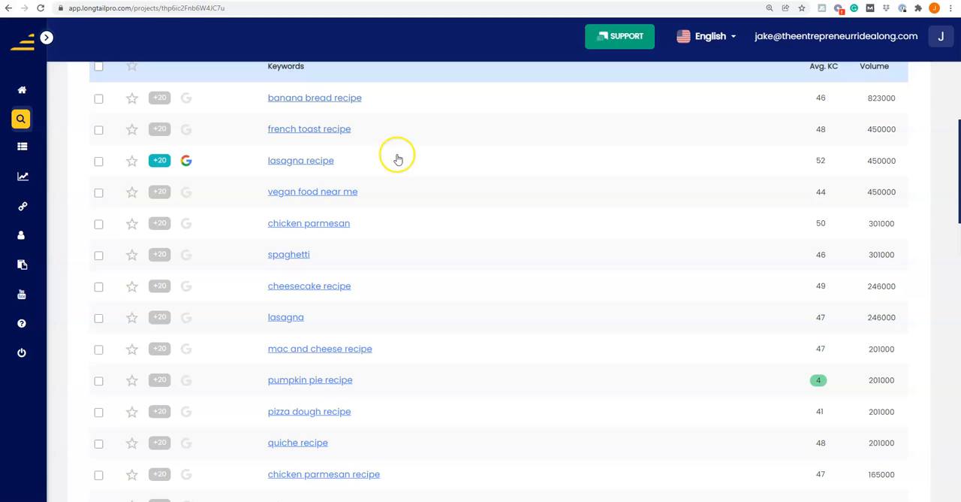
pyautogui.scroll(-3)
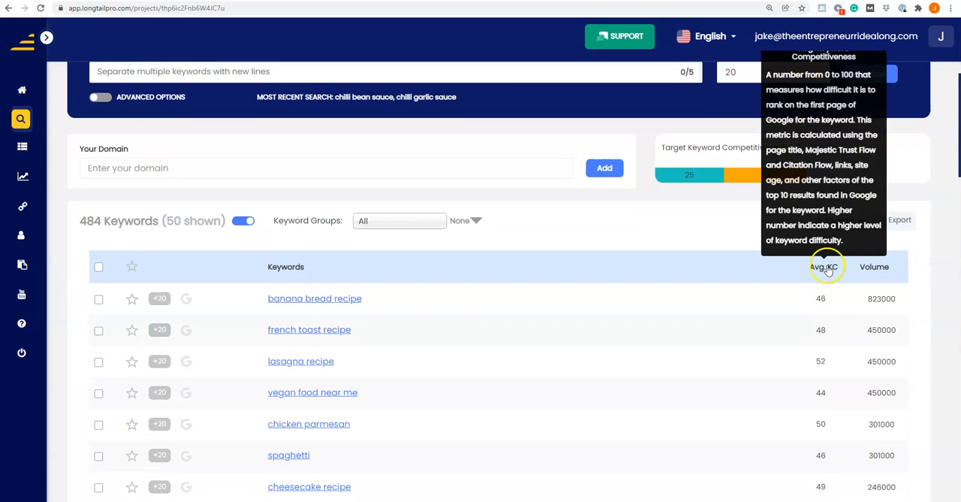
# Sort keywords by Avg. KC ascending and bring up the saved keyword filters list
pyautogui.click(820, 267)
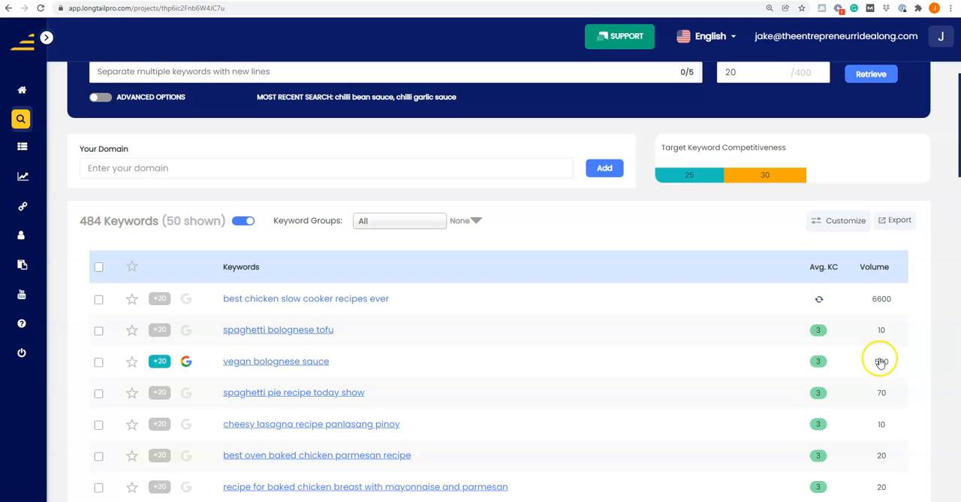
pyautogui.scroll(-3)
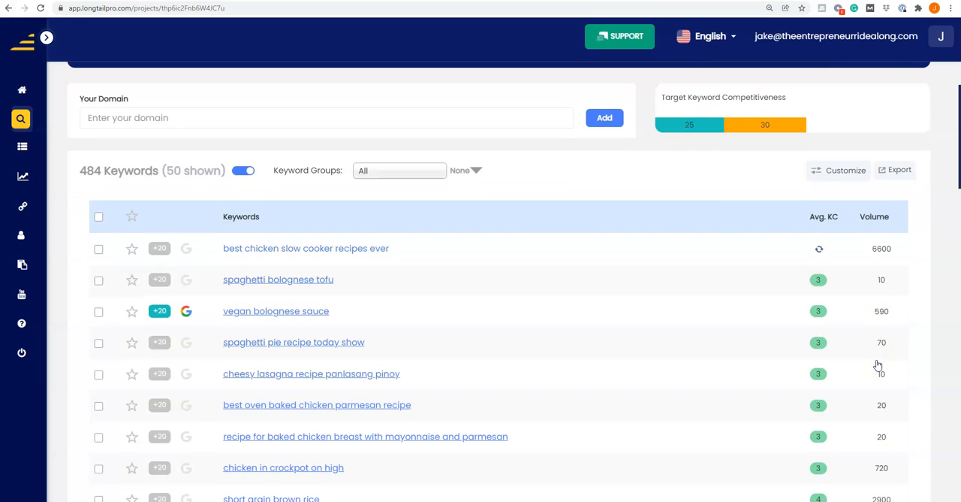
pyautogui.scroll(-3)
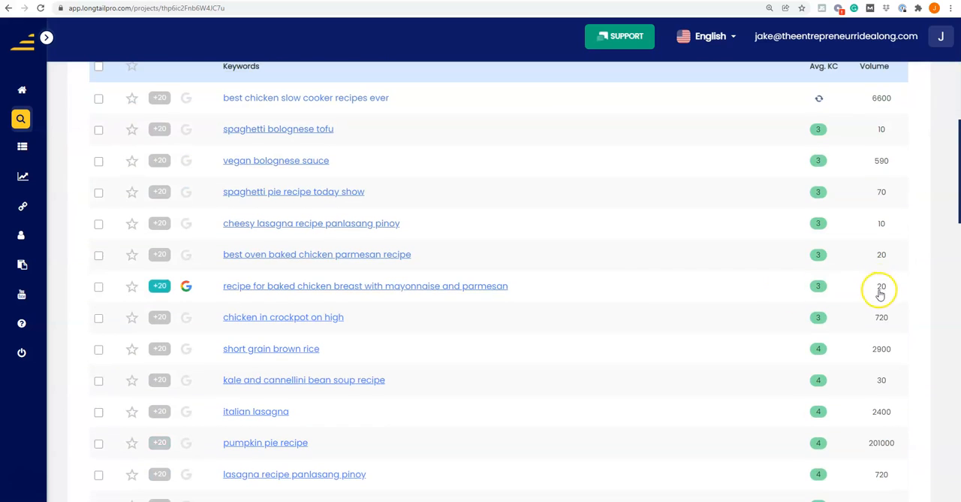
pyautogui.click(466, 321)
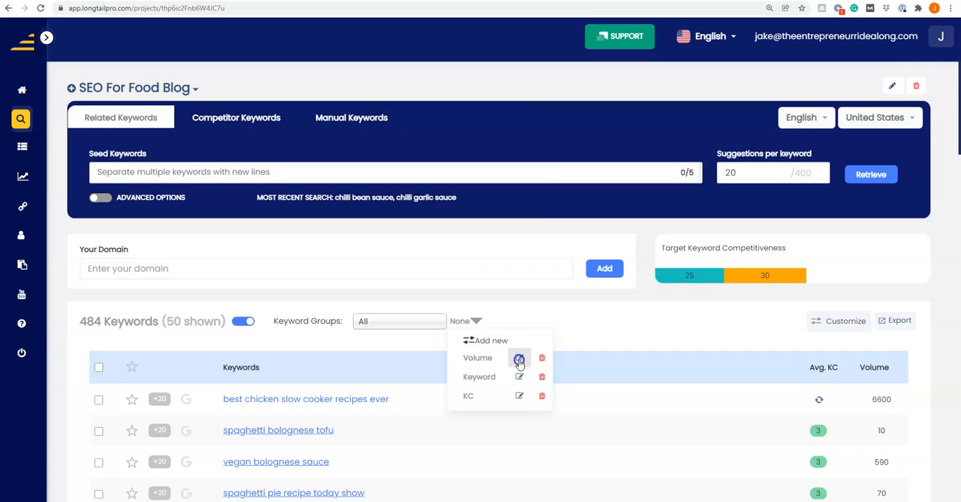
# Change the saved Volume filter from greater than 90 to greater than 40 and apply it
pyautogui.click(520, 357)
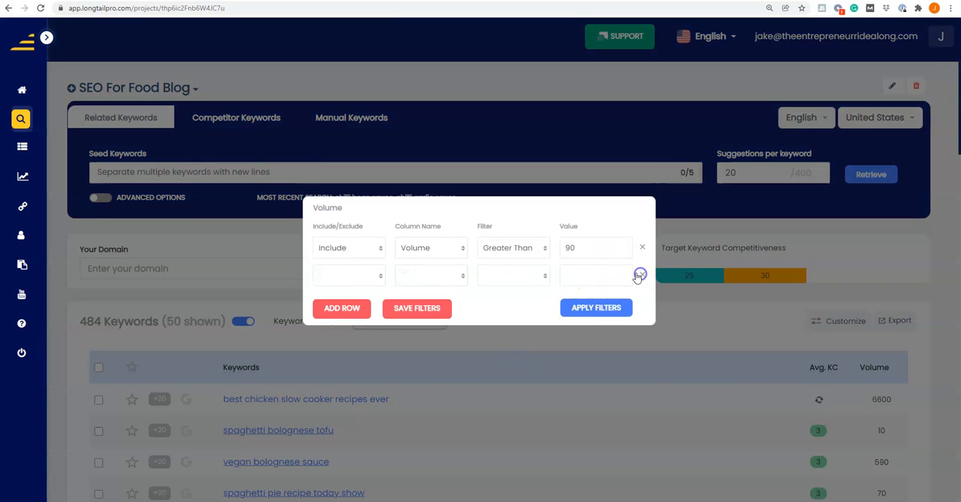
pyautogui.click(593, 246)
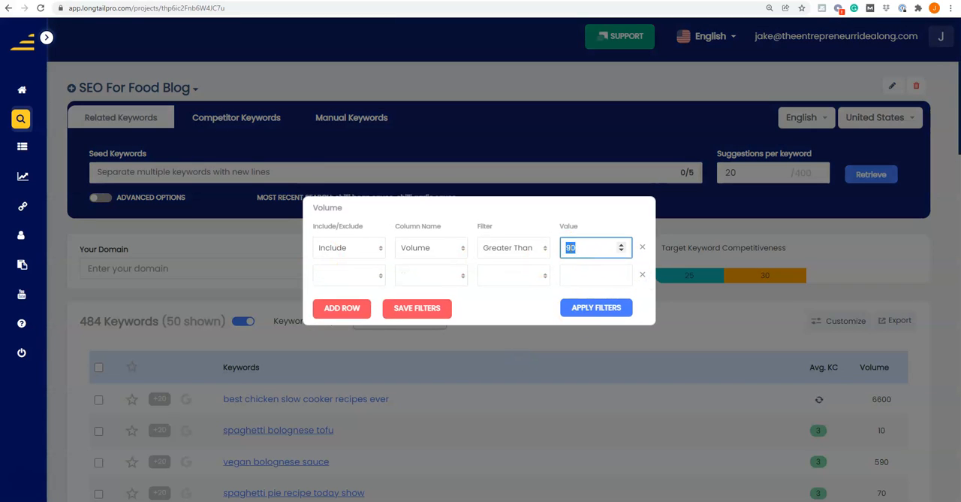
pyautogui.write('40')
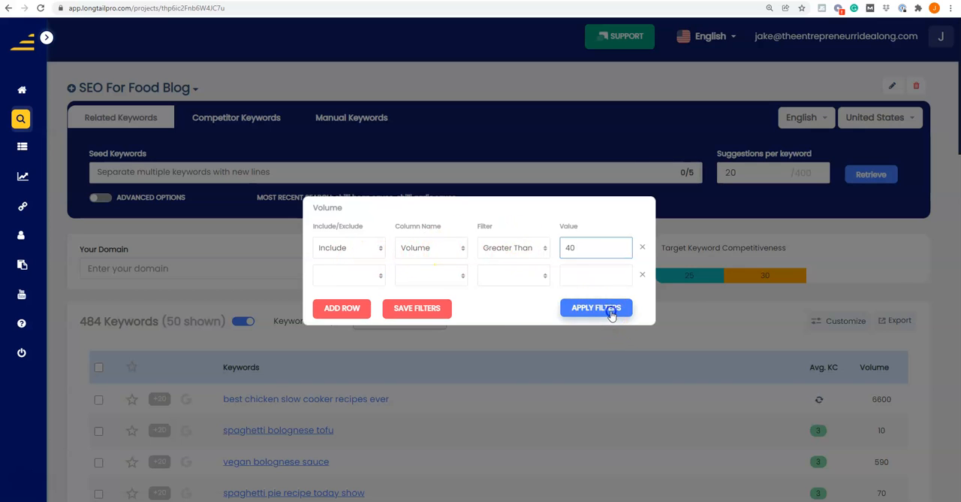
pyautogui.click(595, 306)
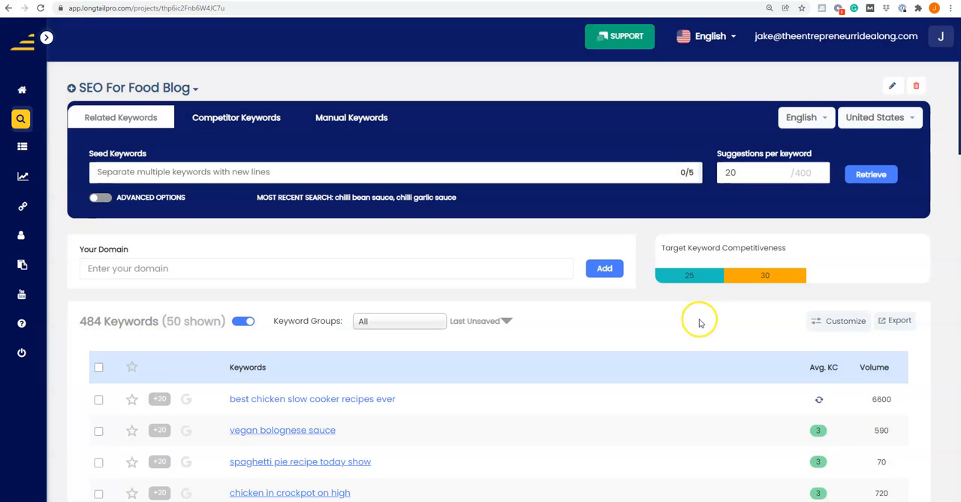
# Scroll down the filtered low-KC list past kale chips and kale chips dehydrator
pyautogui.scroll(-3)
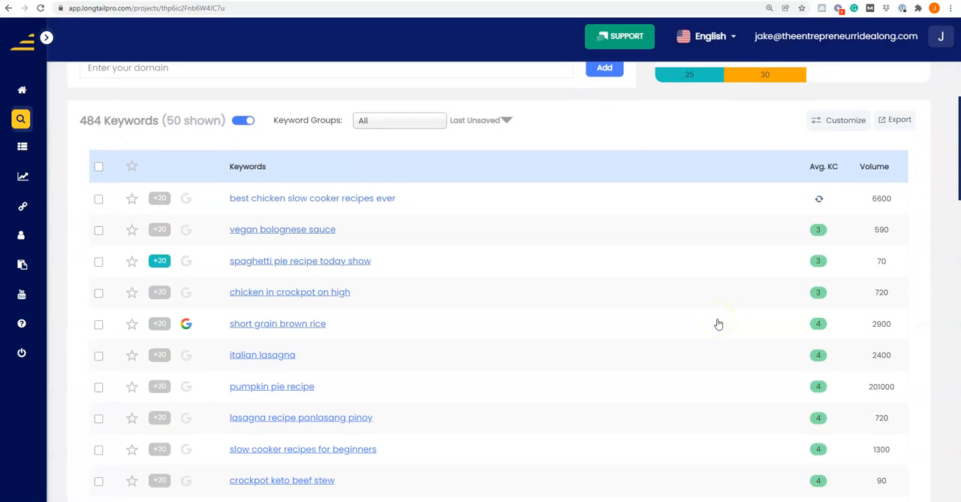
pyautogui.moveTo(397, 328)
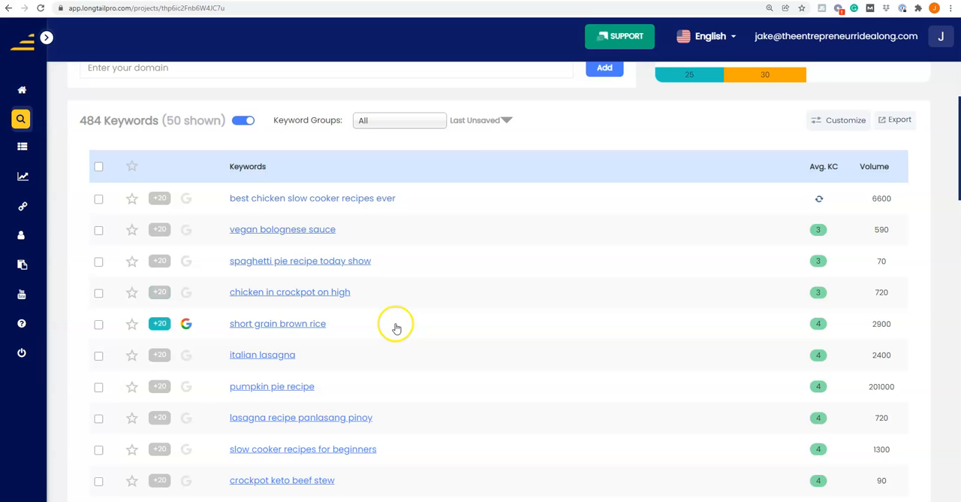
pyautogui.scroll(-3)
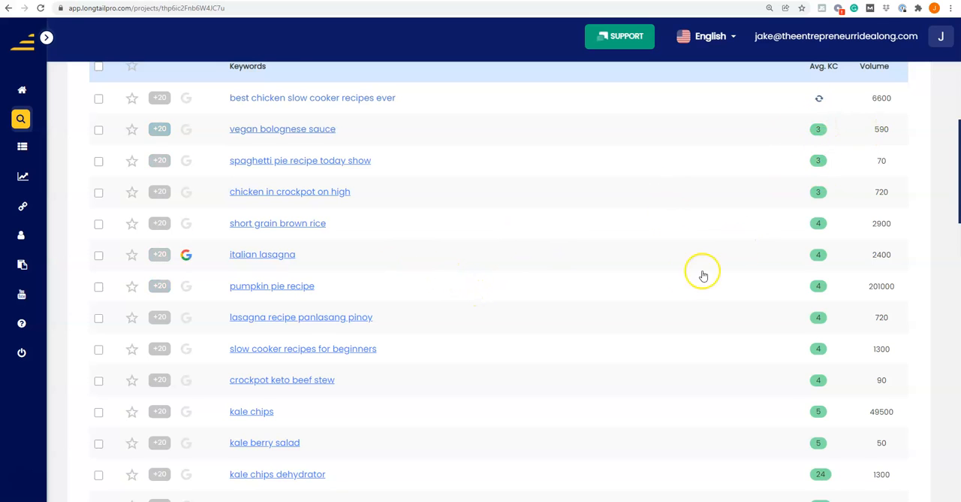
pyautogui.scroll(-3)
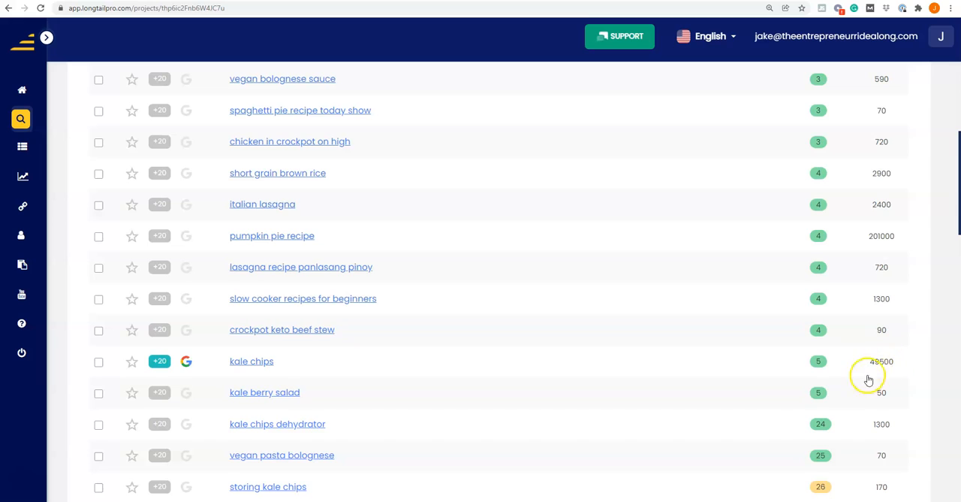
pyautogui.scroll(-3)
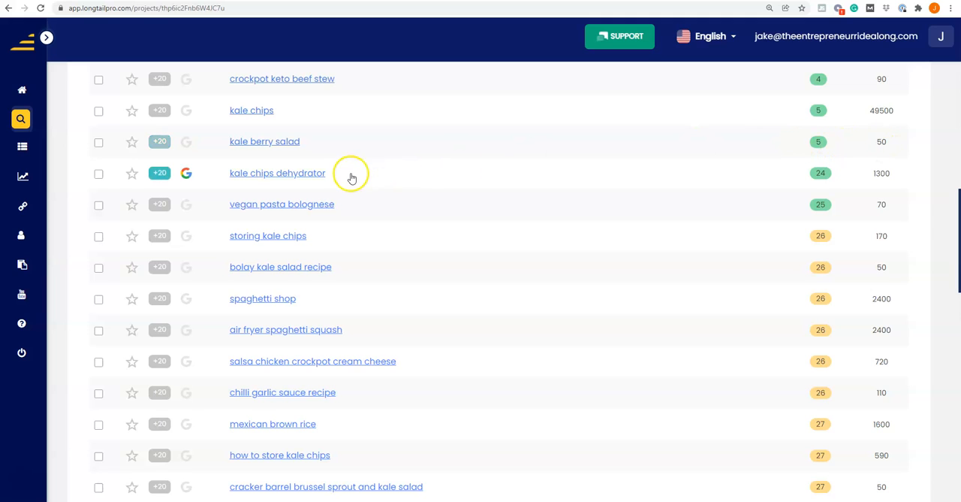
pyautogui.moveTo(836, 204)
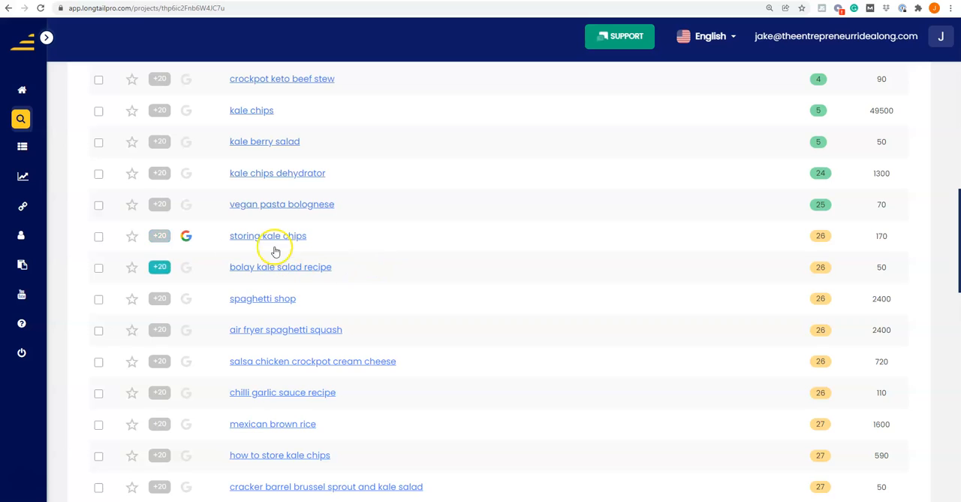
pyautogui.moveTo(248, 235)
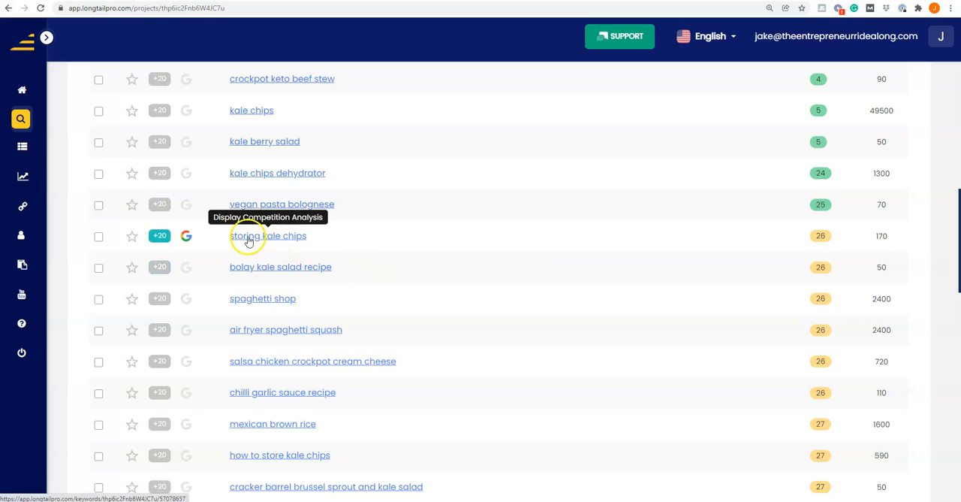
pyautogui.moveTo(275, 242)
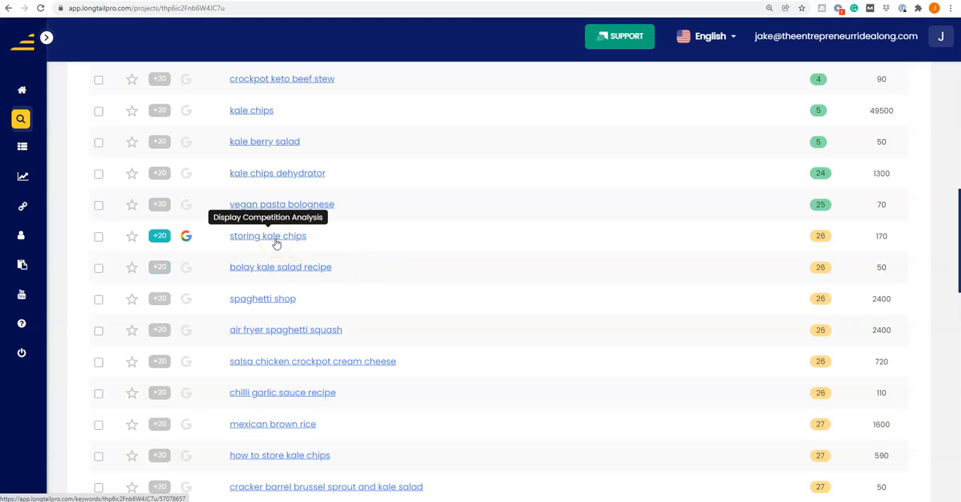
pyautogui.moveTo(877, 235)
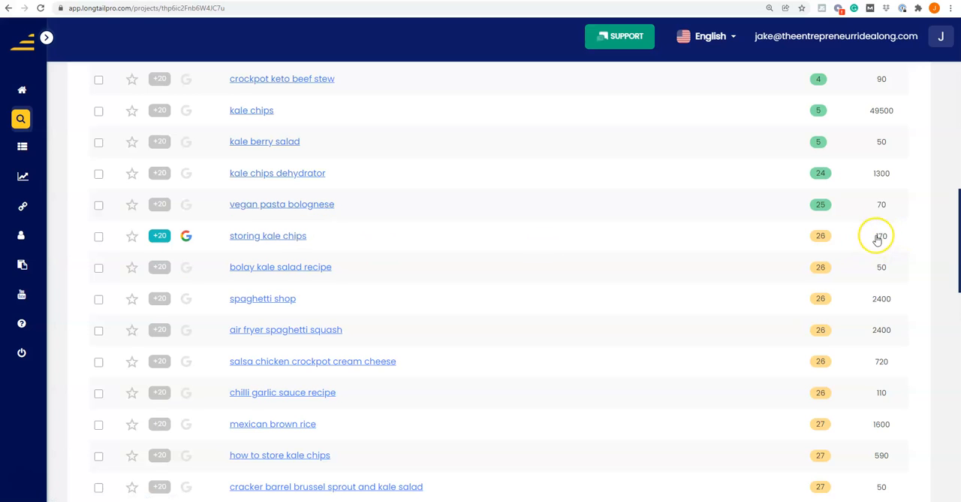
pyautogui.moveTo(826, 239)
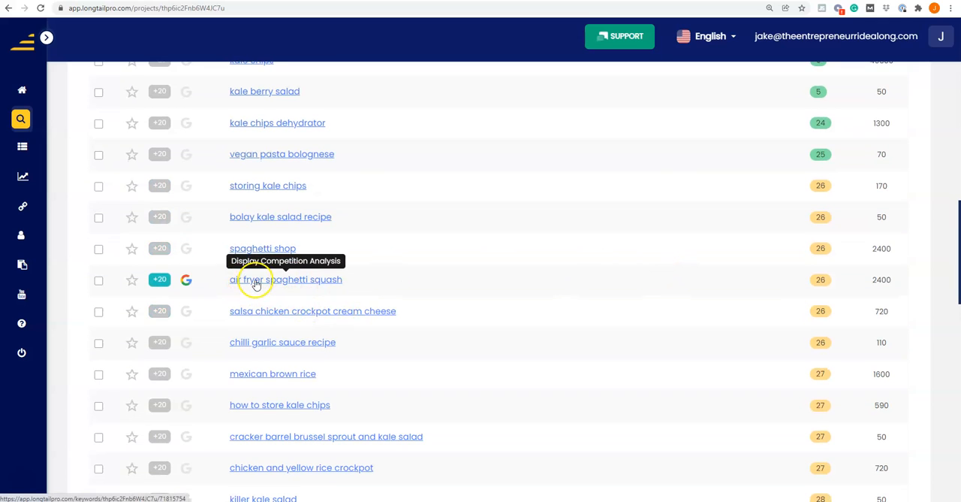
pyautogui.moveTo(233, 280)
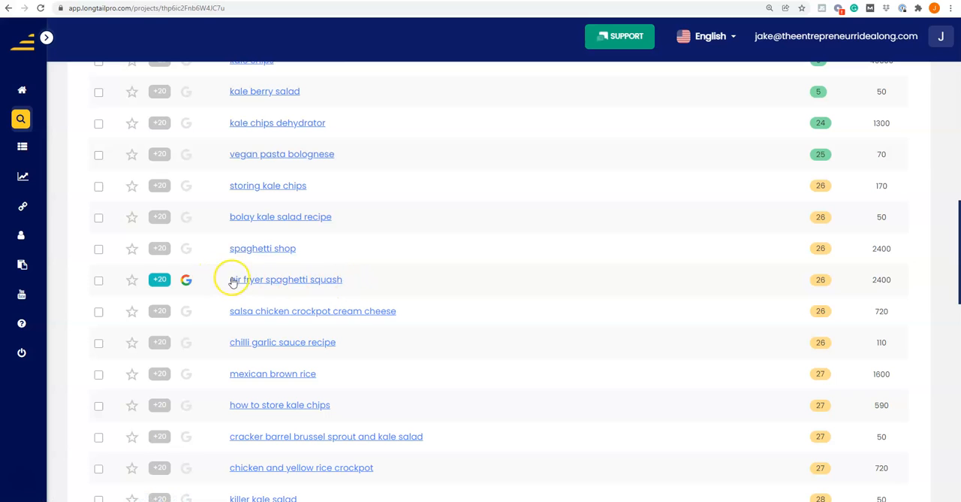
pyautogui.moveTo(234, 279)
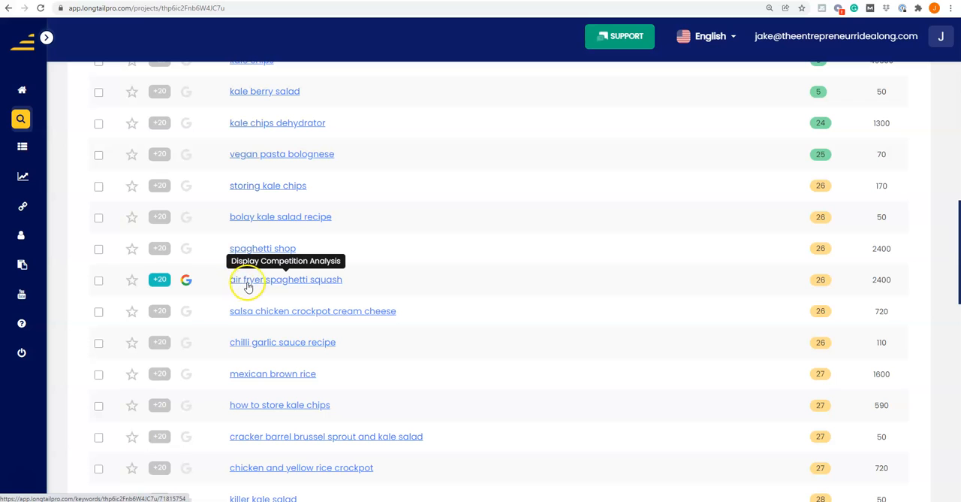
pyautogui.moveTo(234, 283)
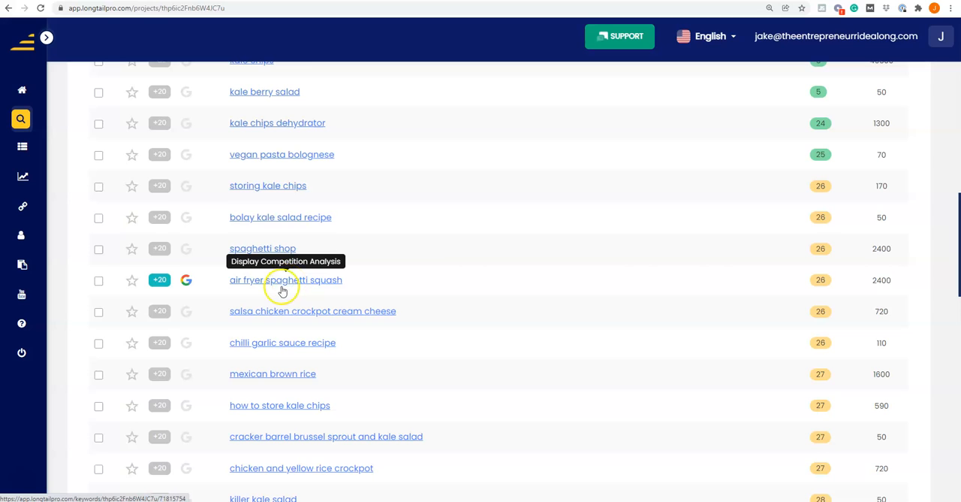
pyautogui.moveTo(333, 289)
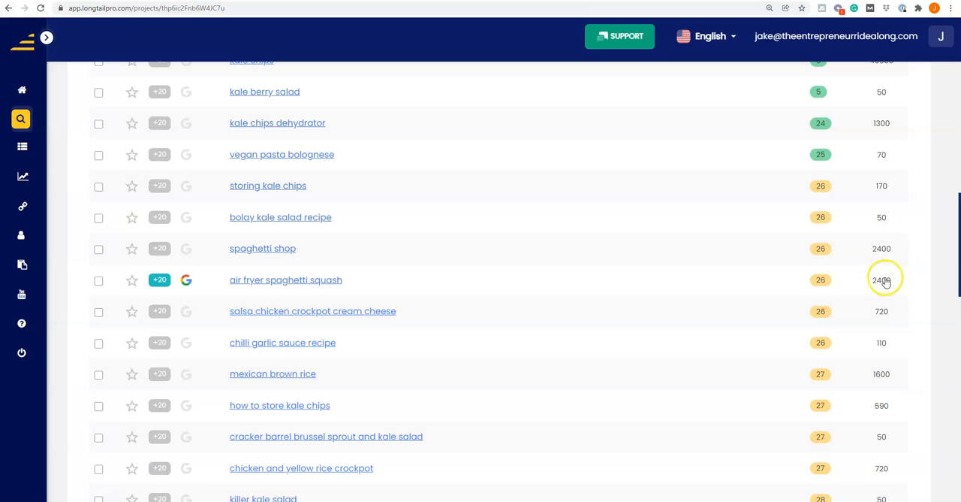
pyautogui.moveTo(820, 279)
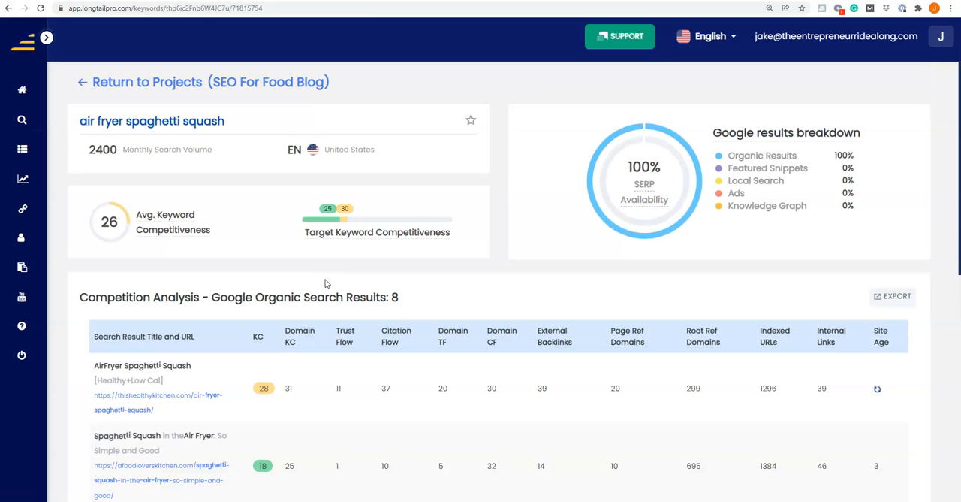
# Scroll through the air fryer spaghetti squash competition analysis table
pyautogui.scroll(-3)
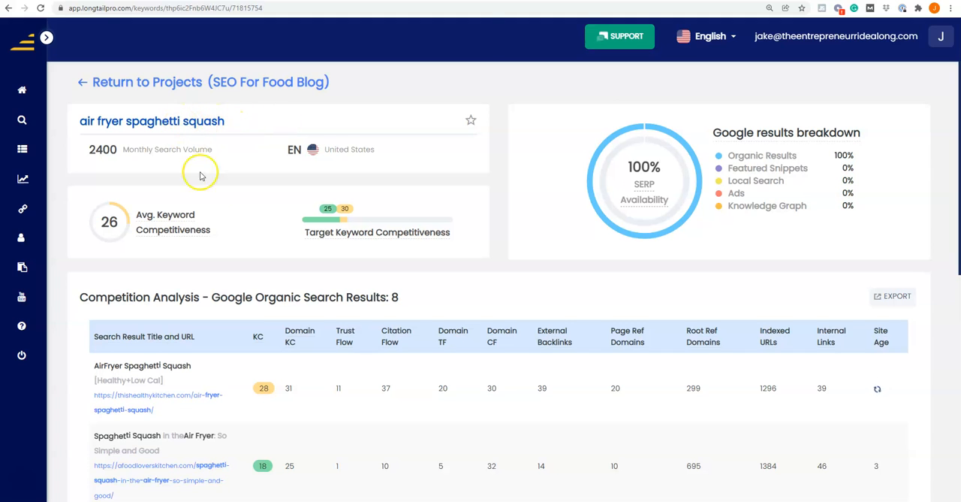
pyautogui.scroll(-3)
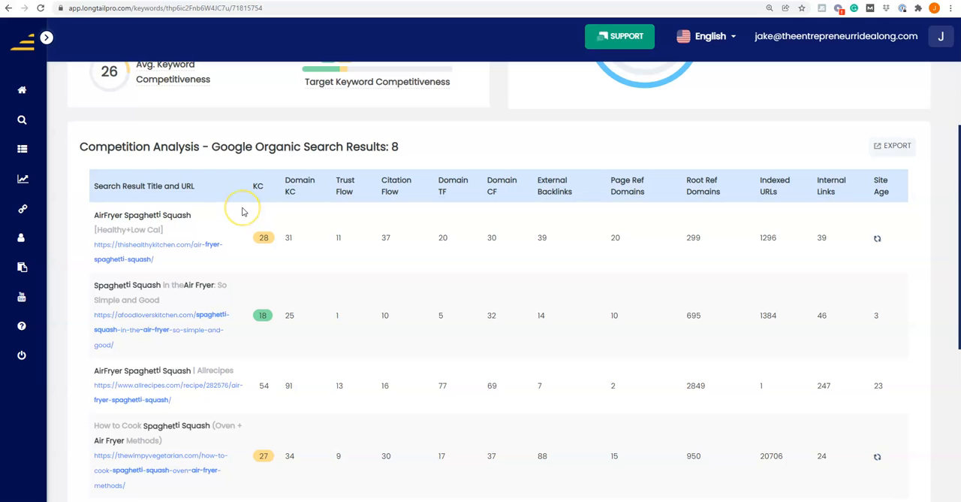
pyautogui.scroll(-3)
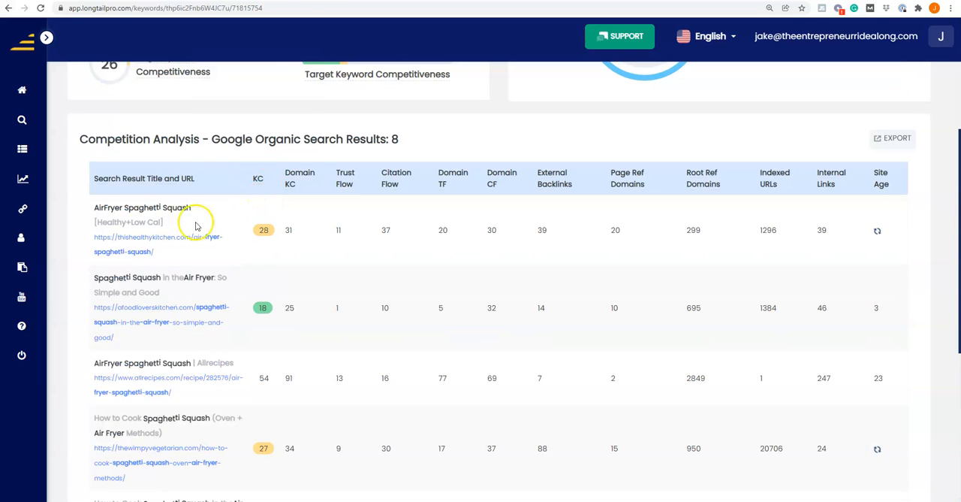
pyautogui.scroll(-3)
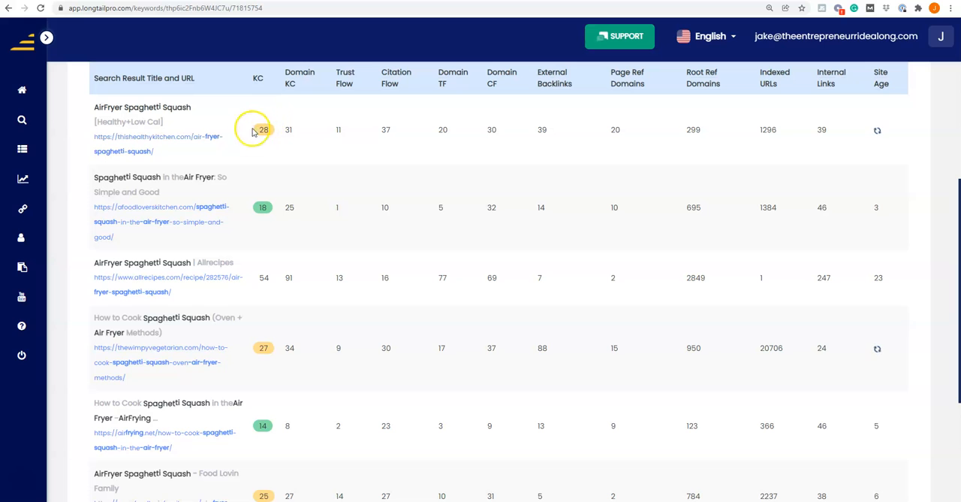
pyautogui.scroll(-3)
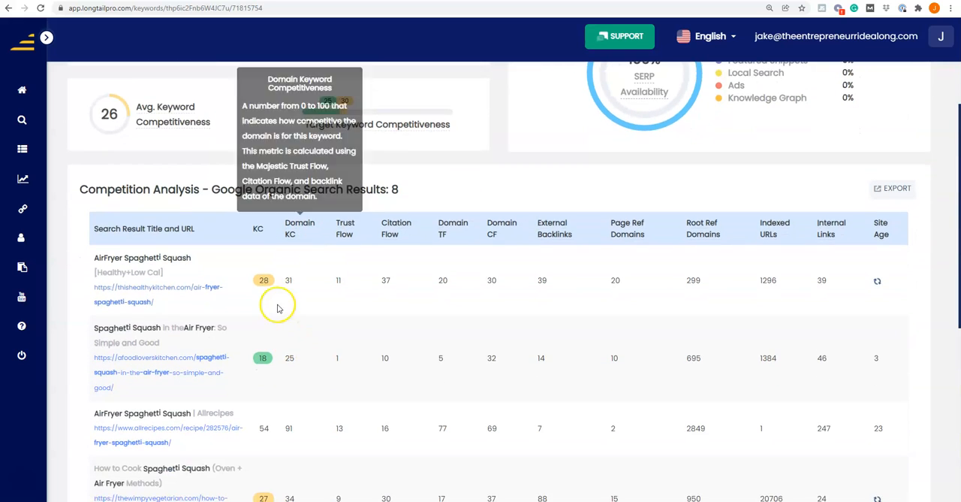
pyautogui.scroll(-3)
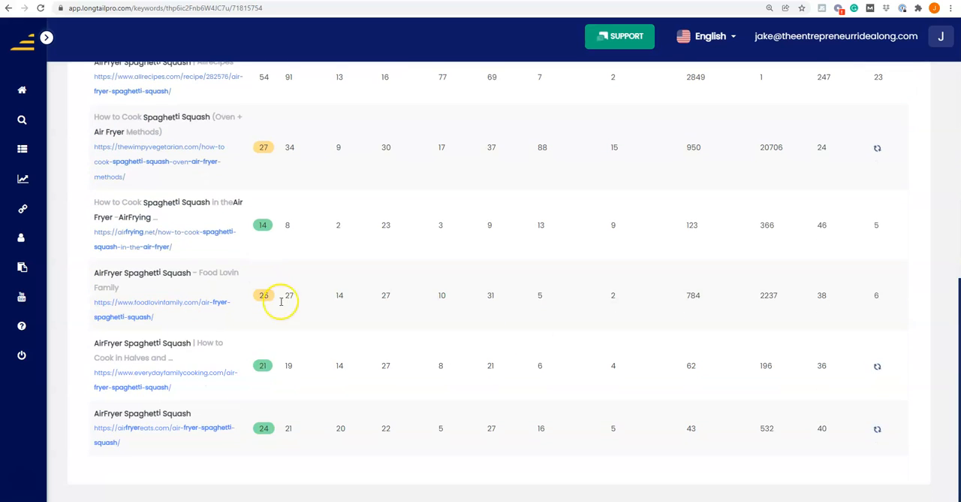
pyautogui.scroll(3)
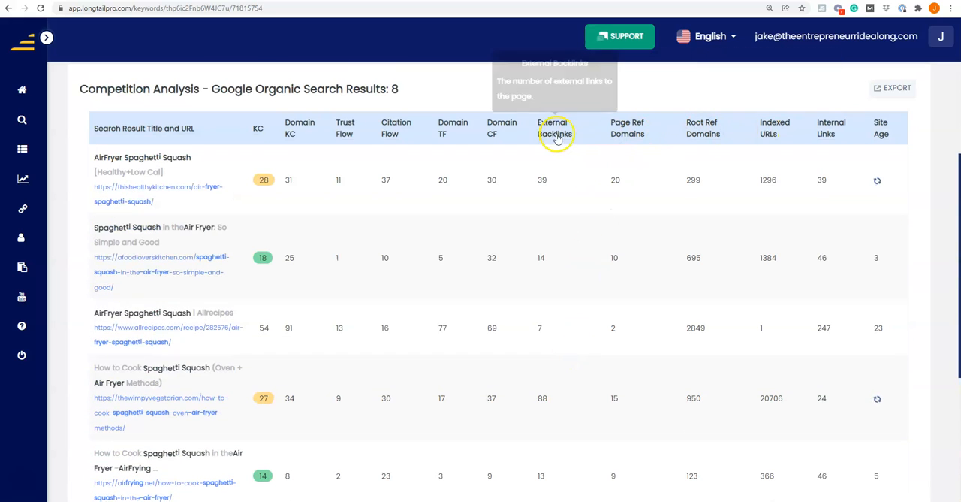
pyautogui.scroll(-3)
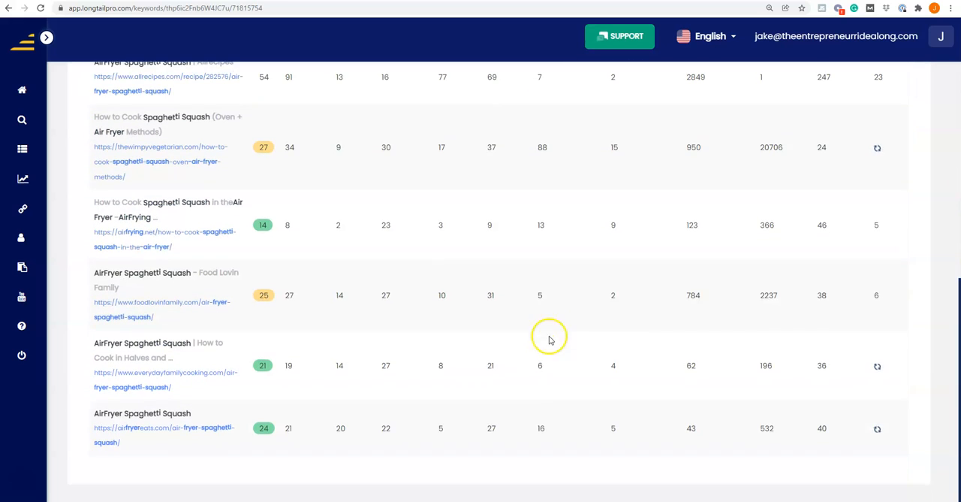
pyautogui.moveTo(538, 375)
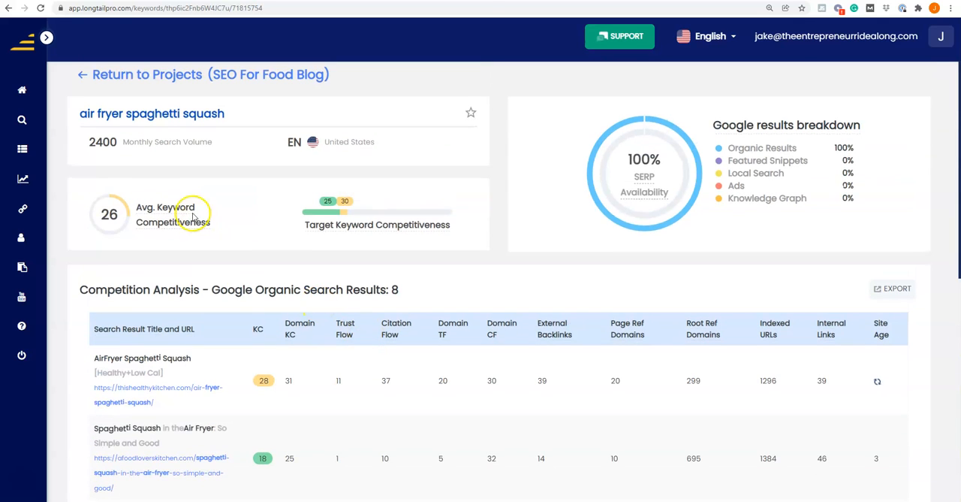
# Select the air fryer spaghetti squash keyword title and scroll back toward the keyword list
pyautogui.tripleClick(150, 114)
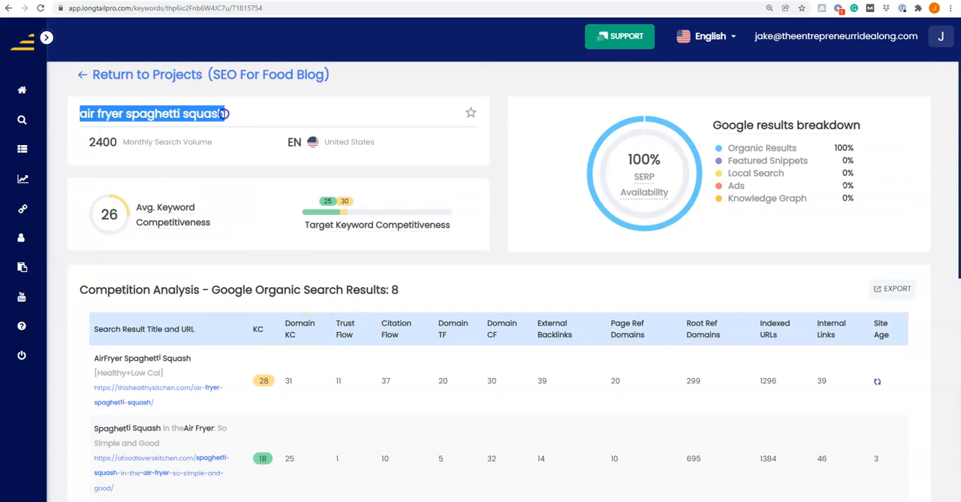
pyautogui.scroll(-3)
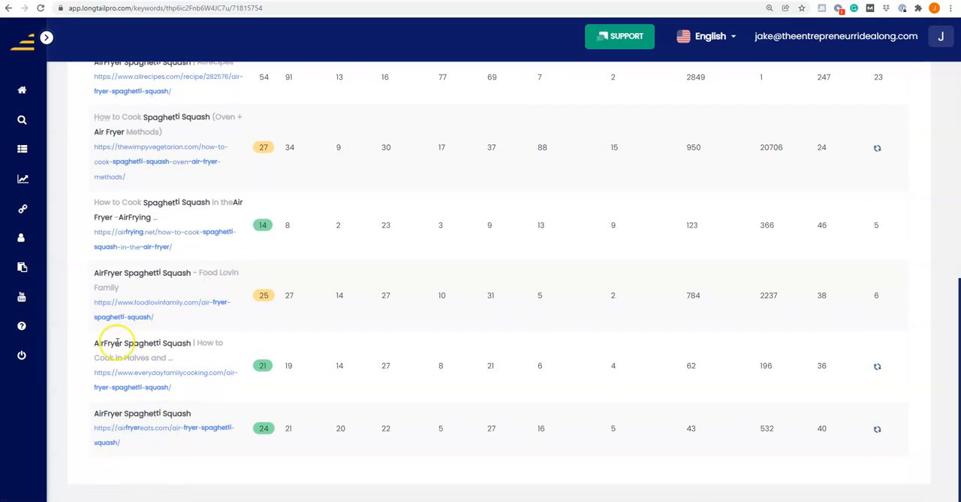
pyautogui.scroll(-3)
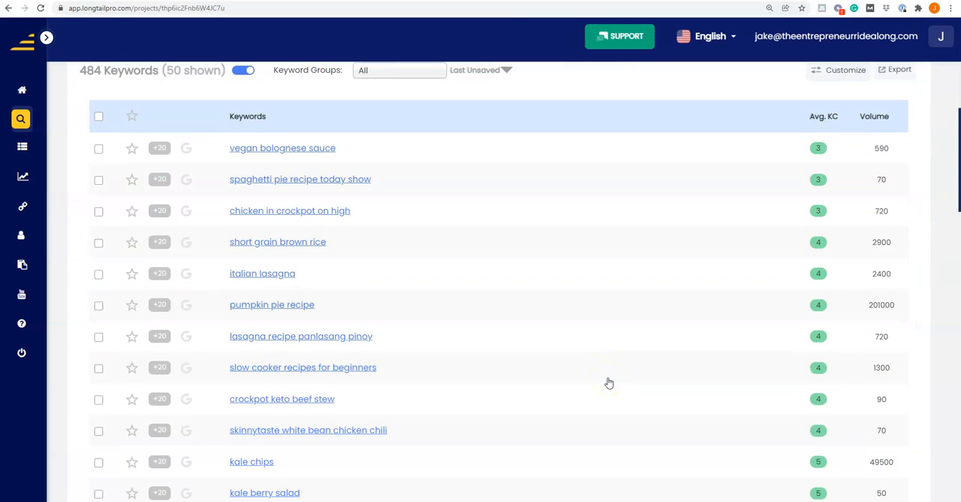
# Show the competition analysis for salsa chicken crockpot cream cheese
pyautogui.scroll(-3)
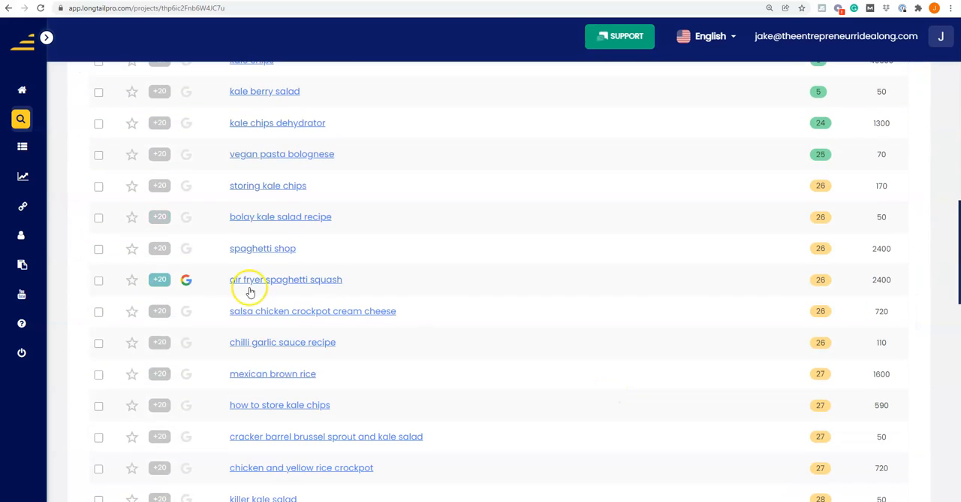
pyautogui.moveTo(368, 291)
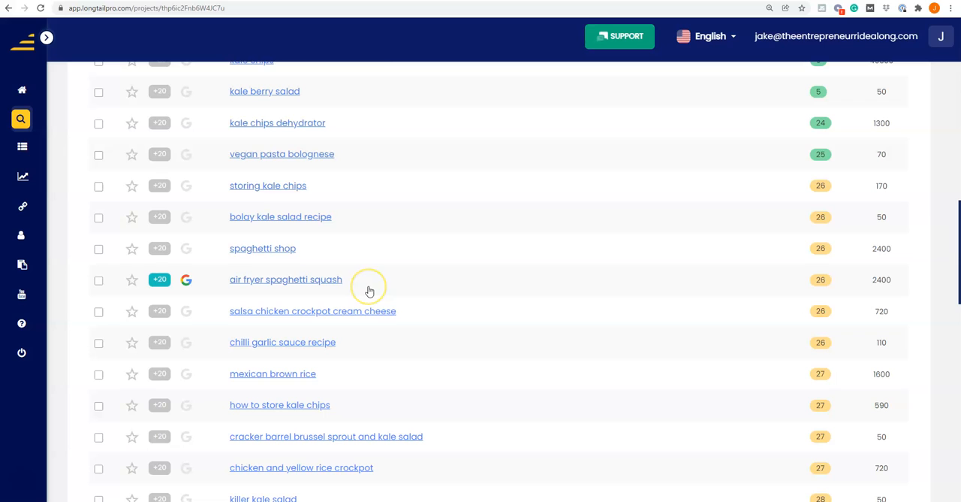
pyautogui.moveTo(243, 289)
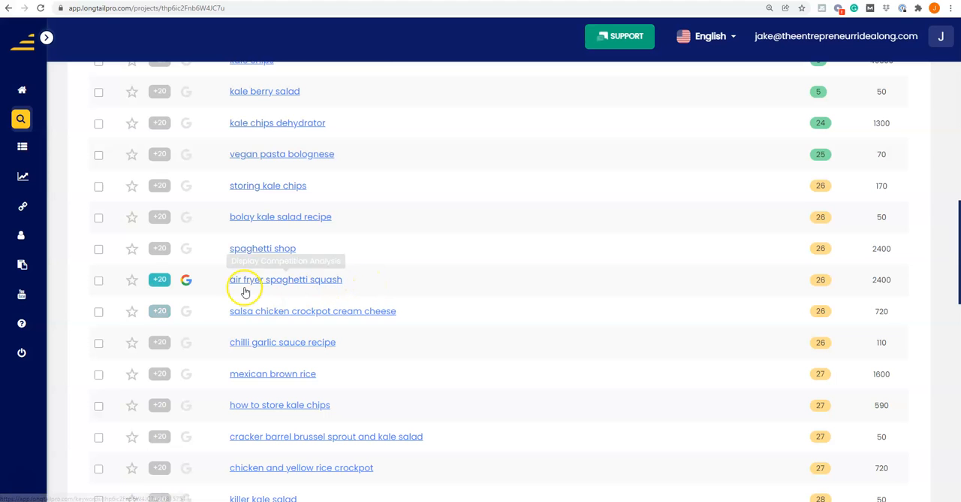
pyautogui.moveTo(327, 322)
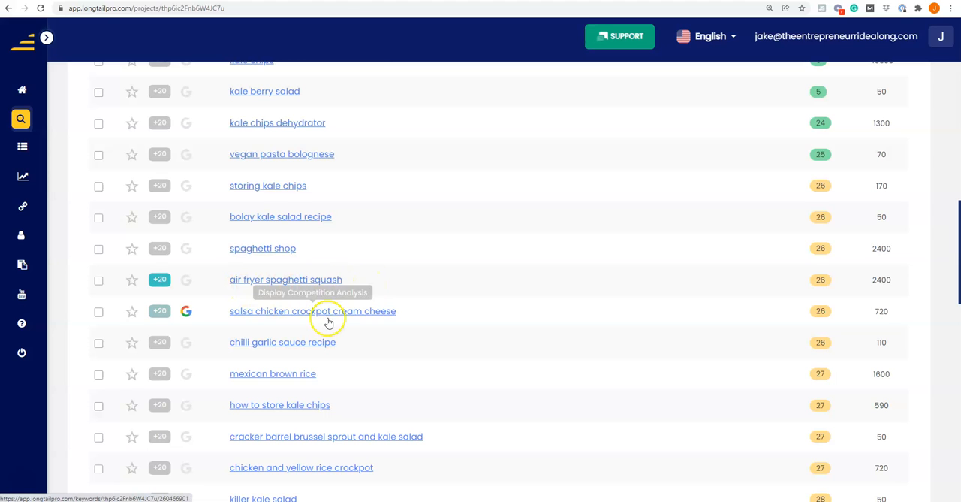
pyautogui.moveTo(327, 318)
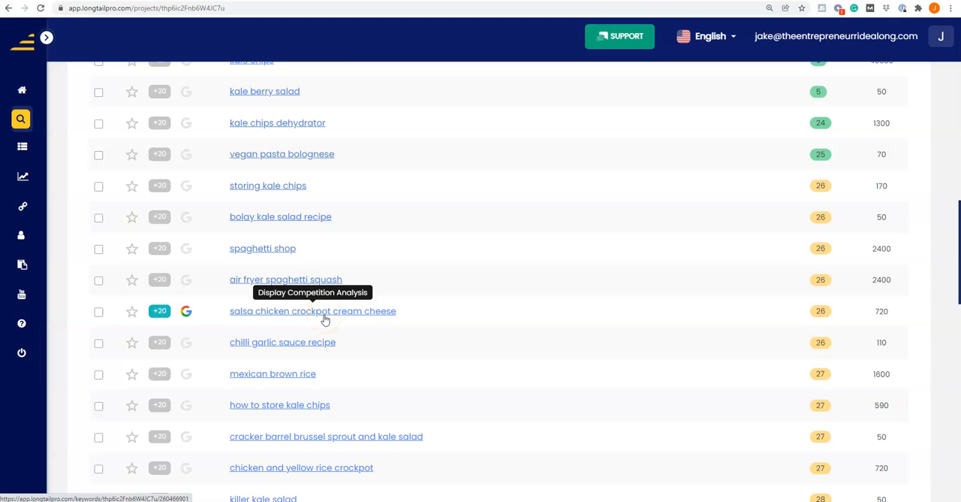
pyautogui.click(313, 310)
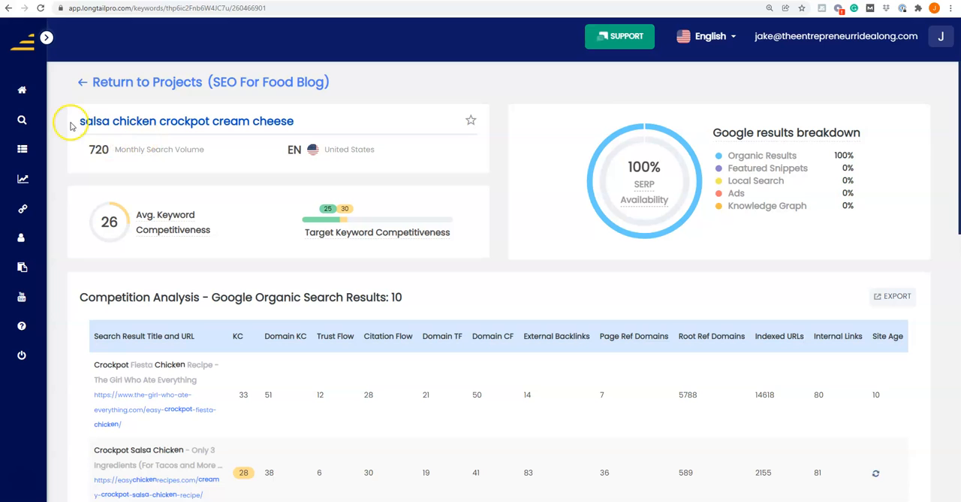
# Highlight the 'salsa chicken crockpot cream cheese' title and review its Google organic competitors
pyautogui.moveTo(78, 120); pyautogui.dragTo(217, 120)
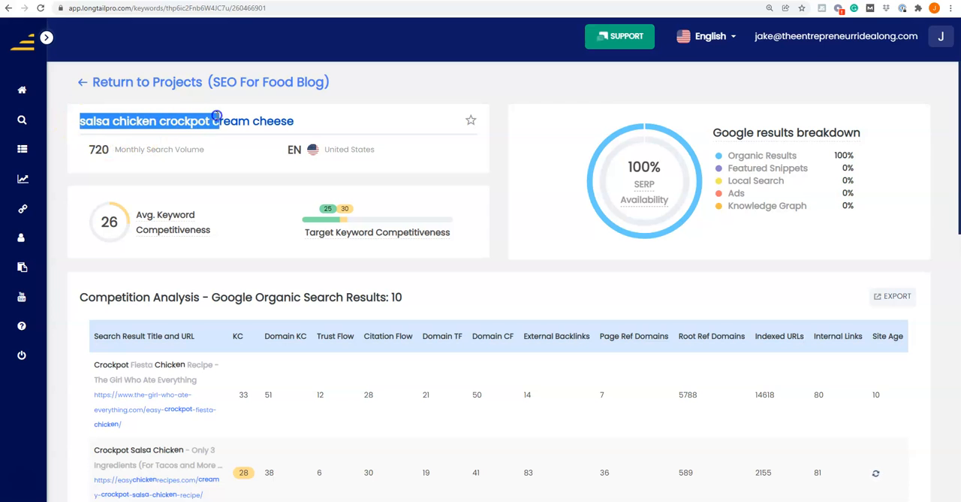
pyautogui.scroll(-3)
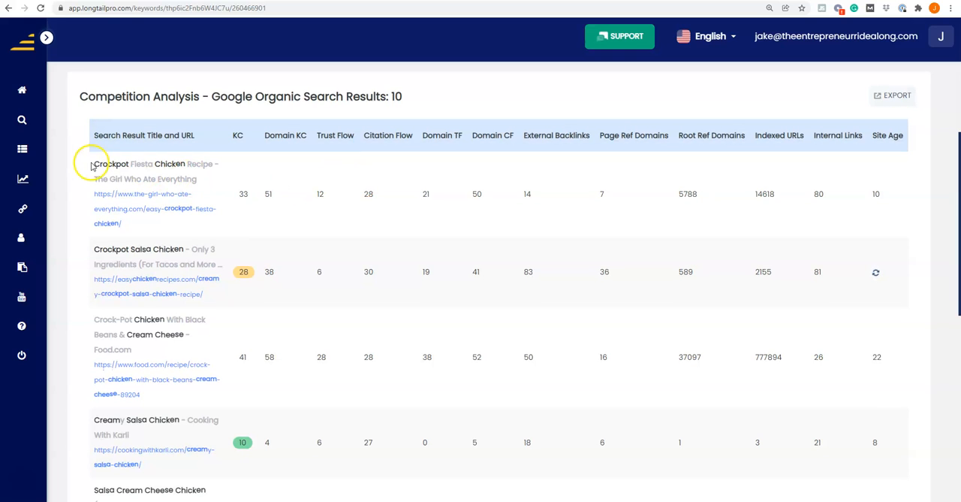
pyautogui.moveTo(166, 249)
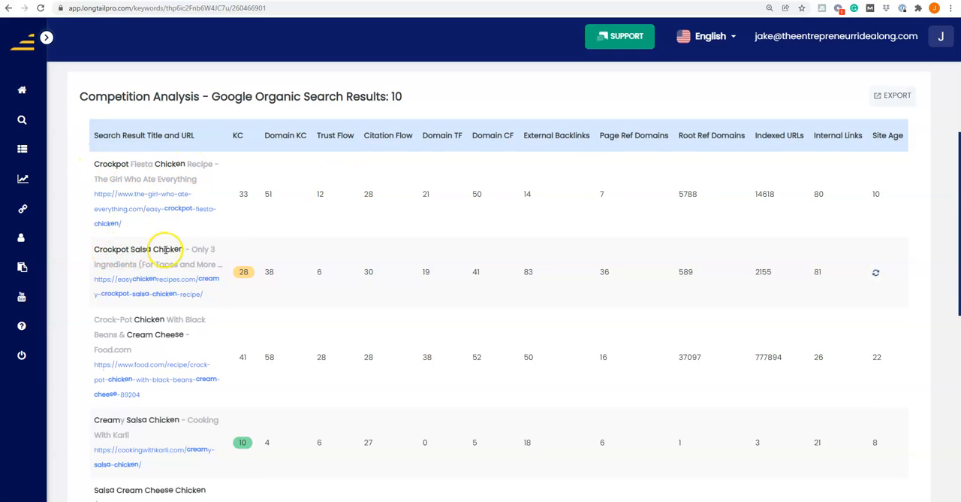
pyautogui.scroll(-3)
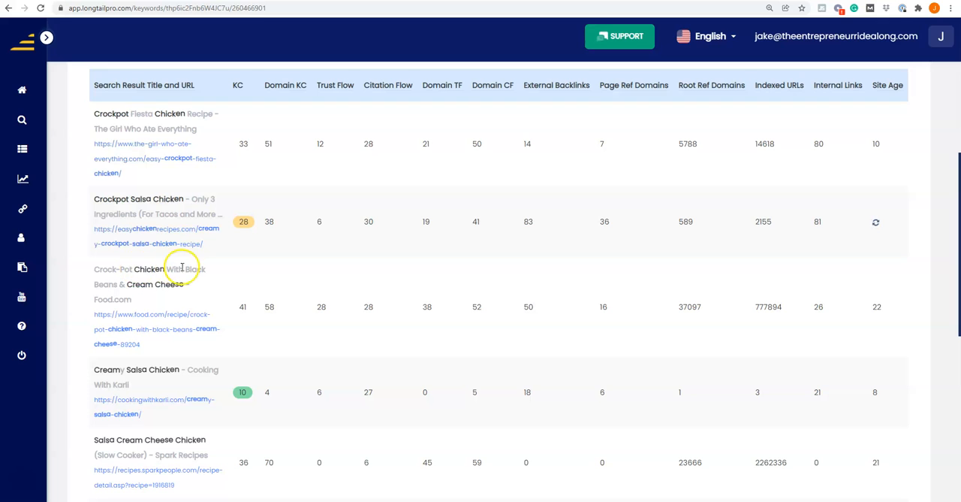
pyautogui.scroll(-3)
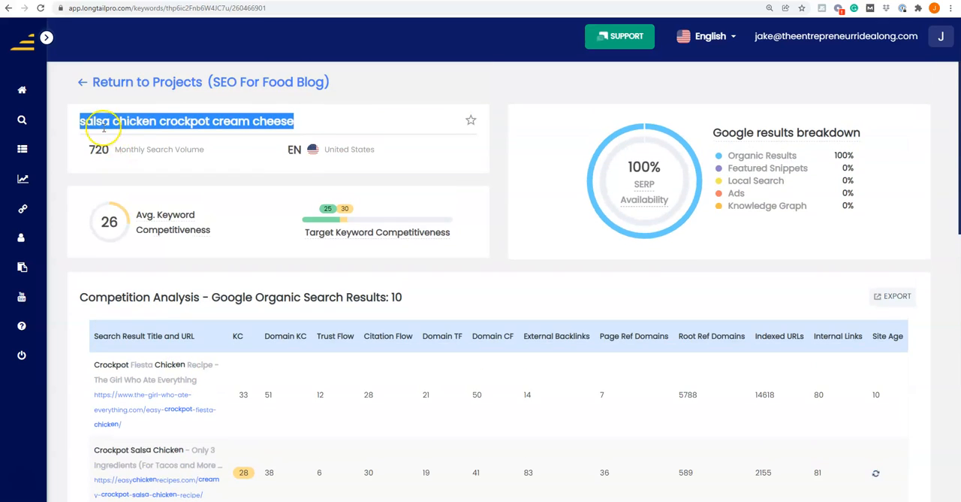
pyautogui.click(219, 120)
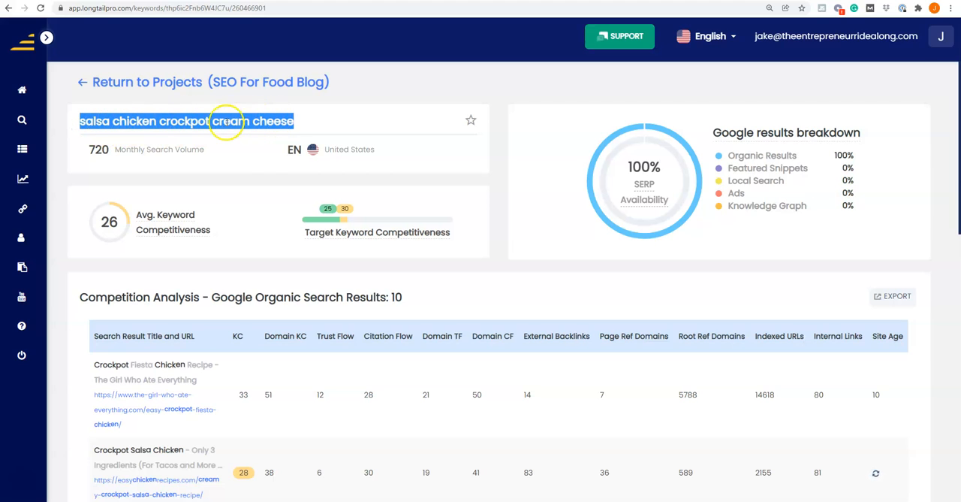
pyautogui.moveTo(340, 120)
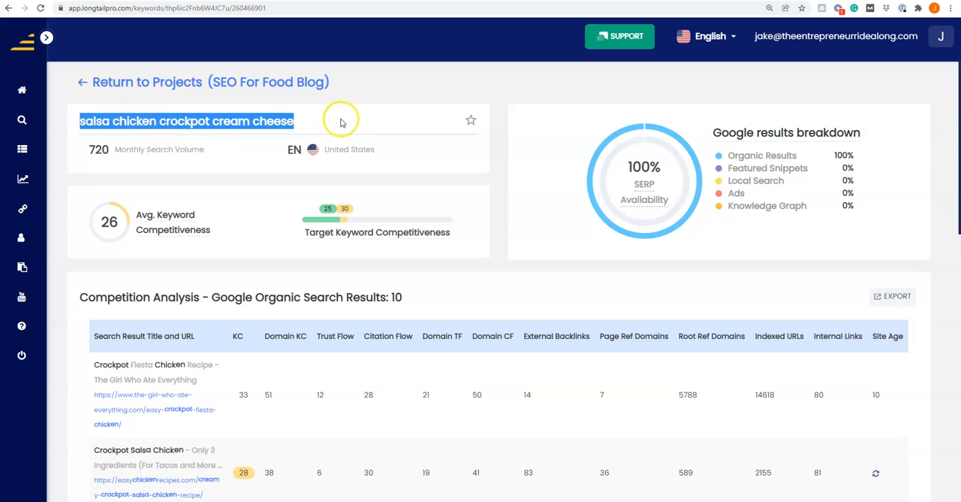
pyautogui.scroll(-3)
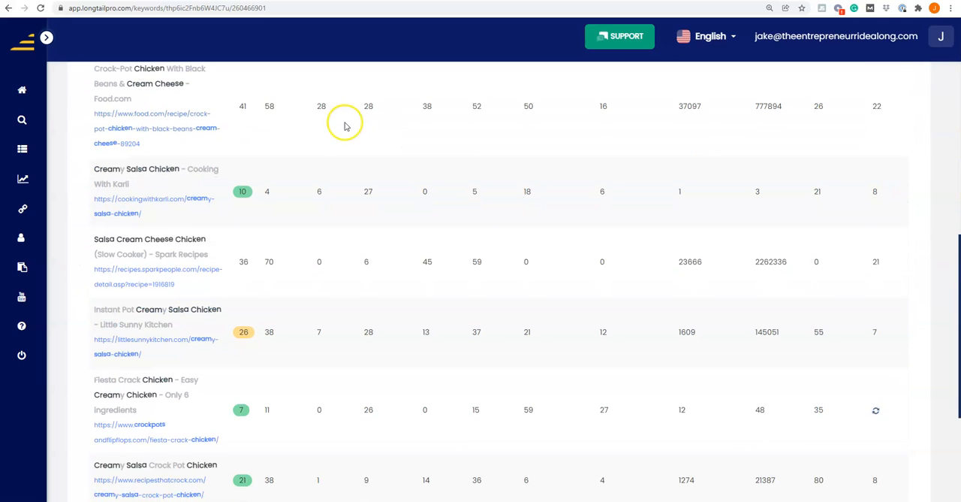
pyautogui.scroll(-3)
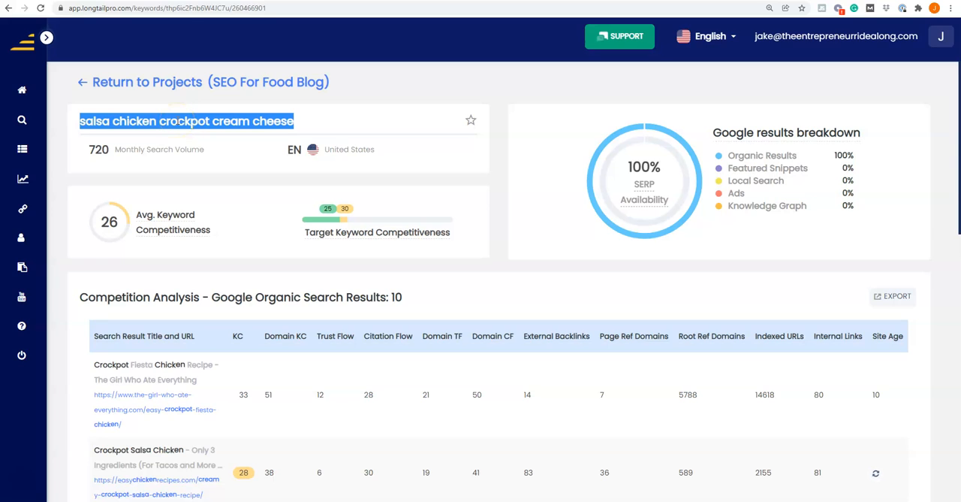
pyautogui.moveTo(96, 96)
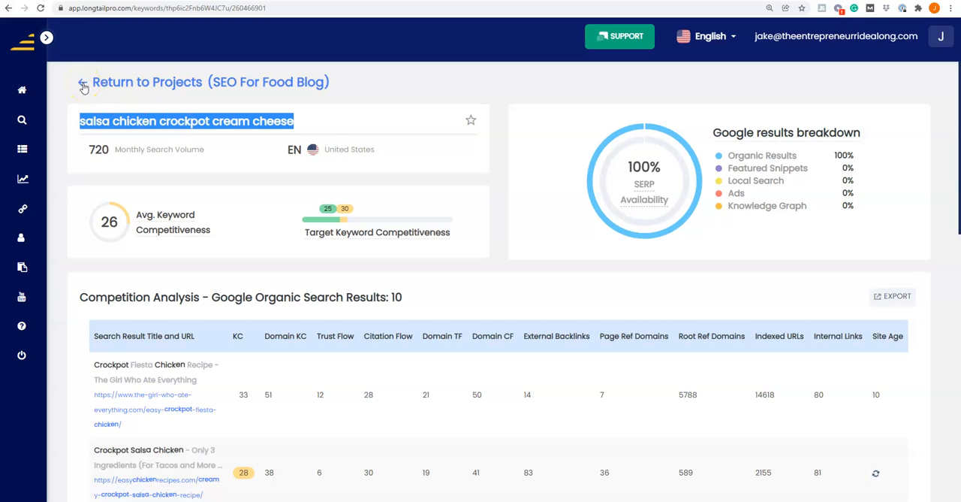
# Return to the SEO For Food Blog project keyword list
pyautogui.click(81, 81)
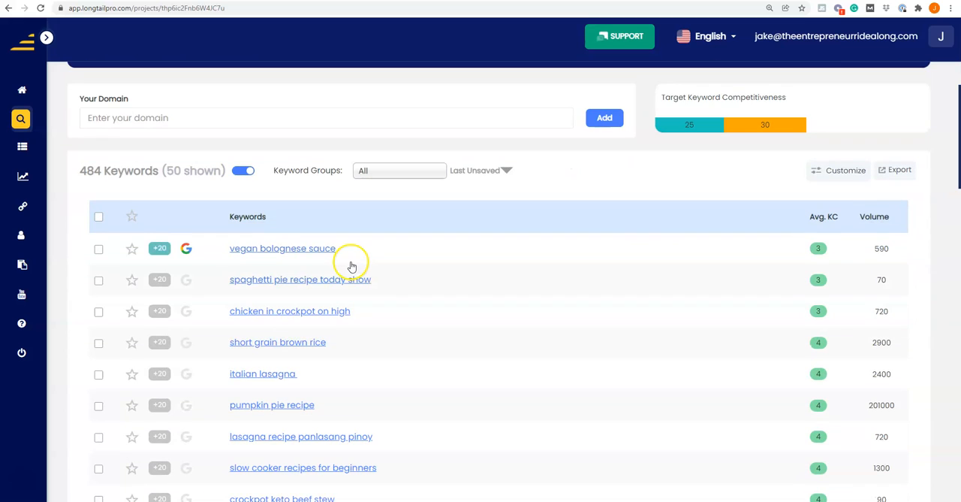
# Skim further down the keyword list and switch to the Google Chrome window
pyautogui.scroll(-3)
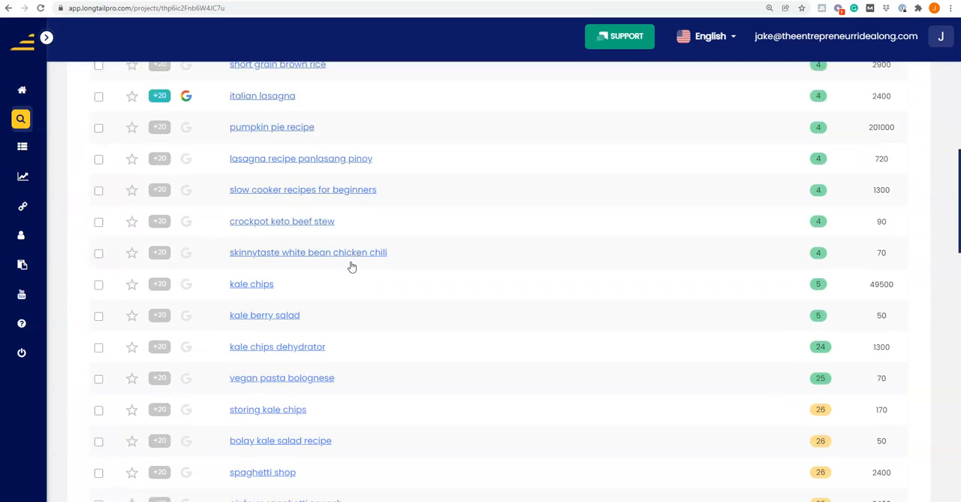
pyautogui.scroll(-3)
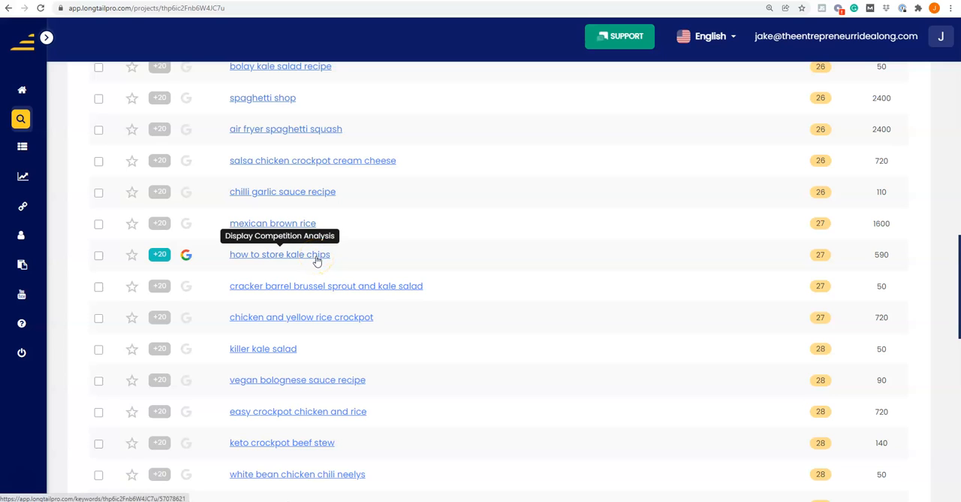
pyautogui.moveTo(383, 249)
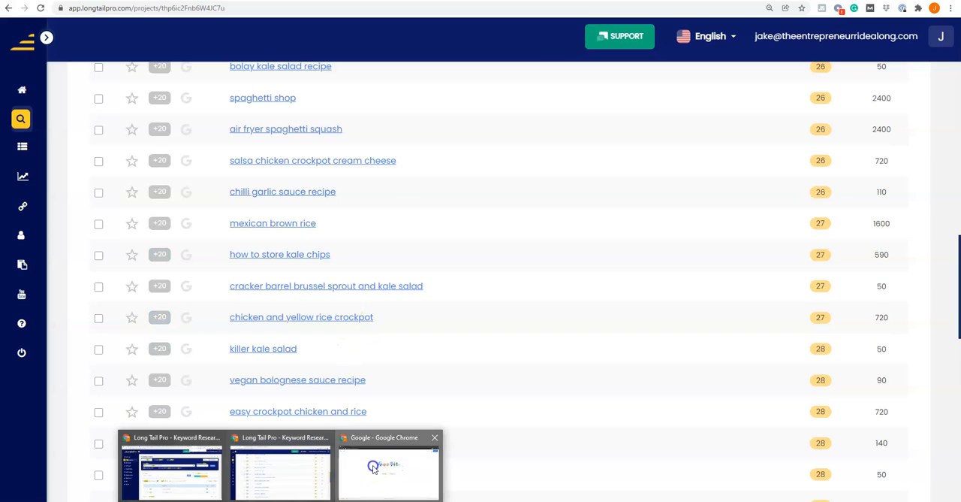
pyautogui.click(388, 465)
pyautogui.write('theentrepreneurridealong.com/traffic')
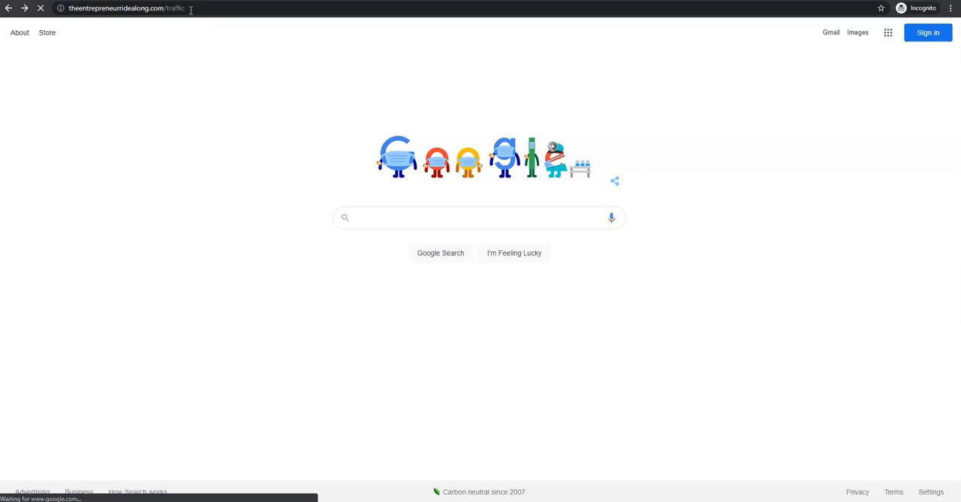
# Load theentrepreneurridealong.com/traffic-challenge to reach the organic traffic challenge page
pyautogui.press('Enter')
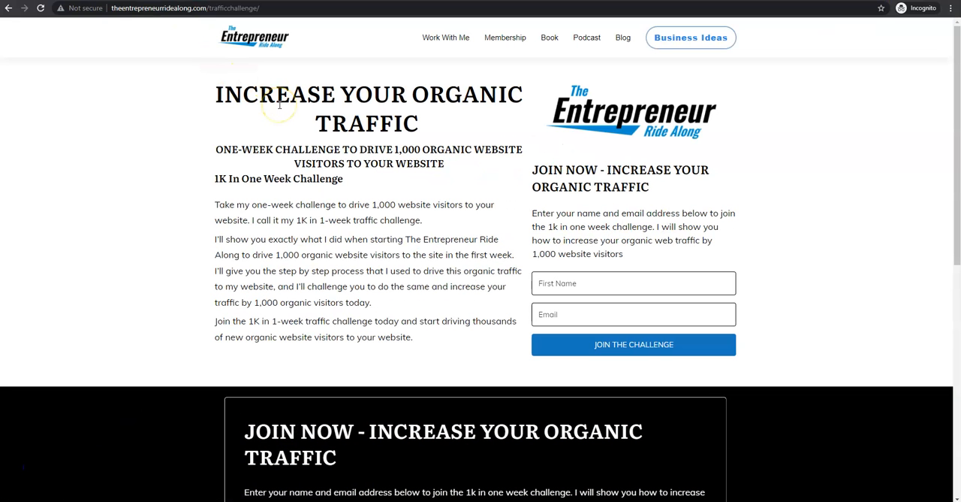